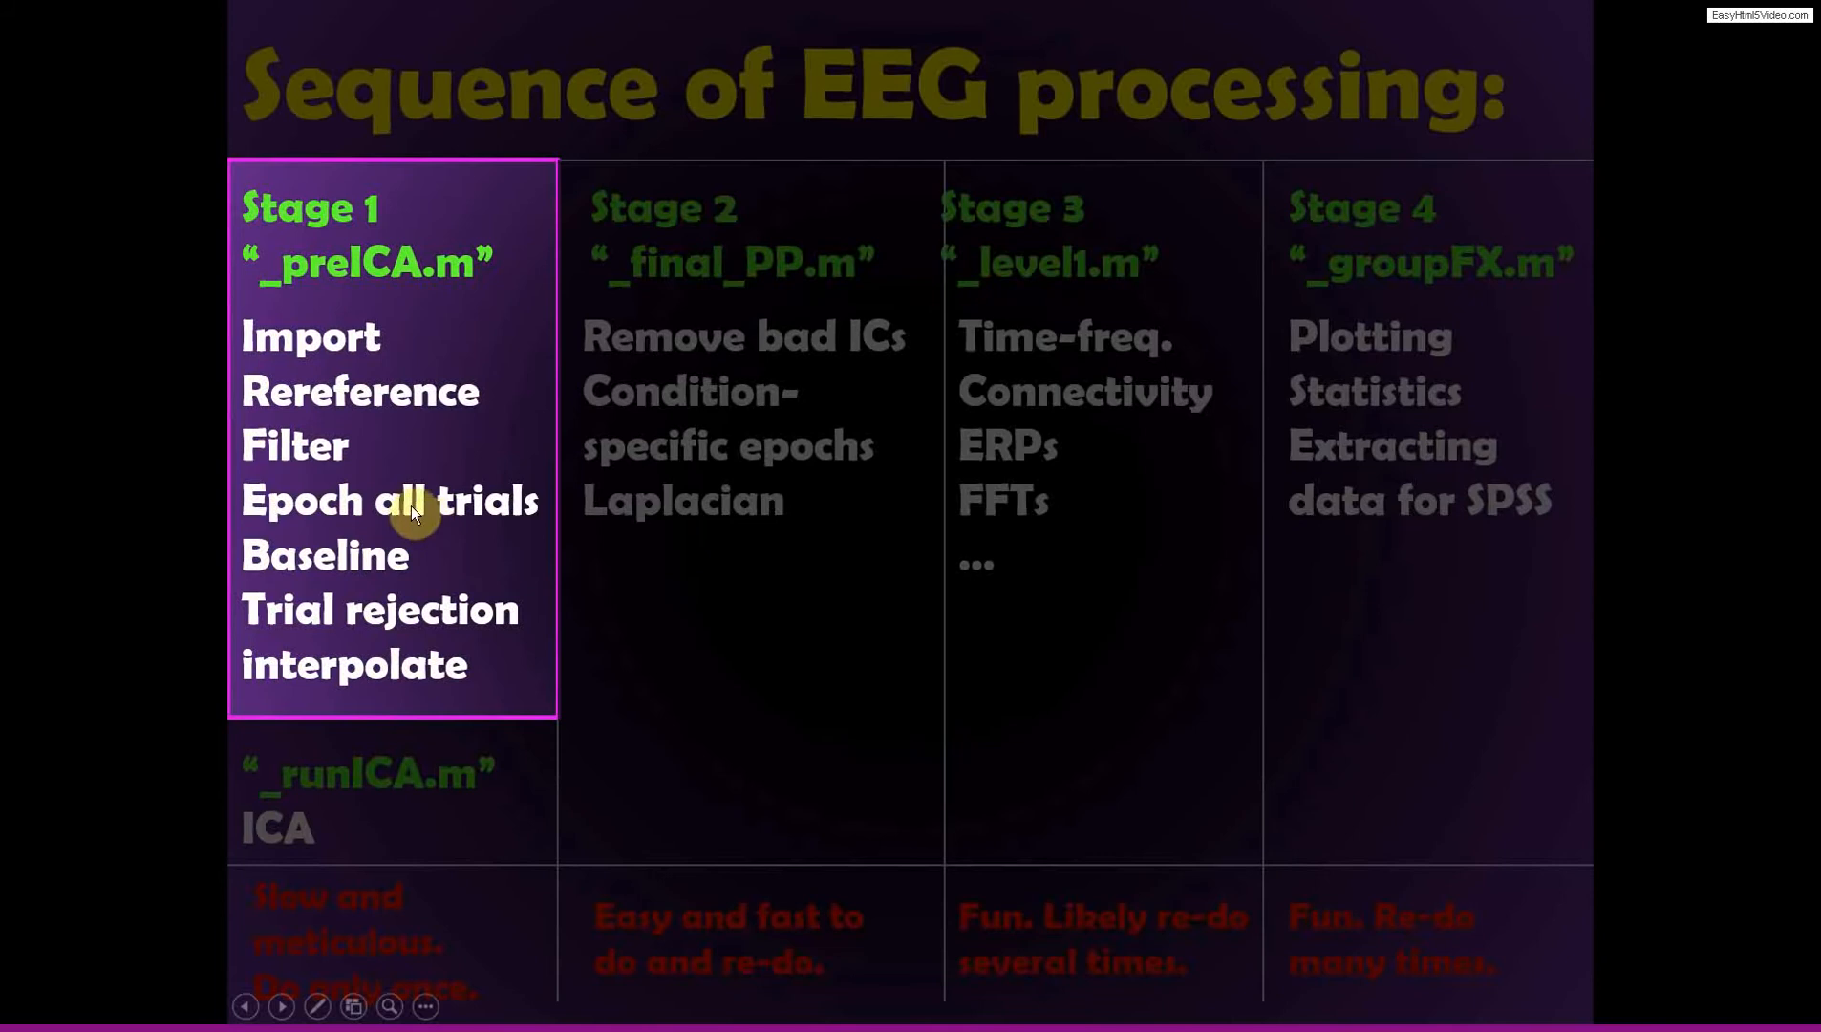
pyautogui.moveTo(362, 795)
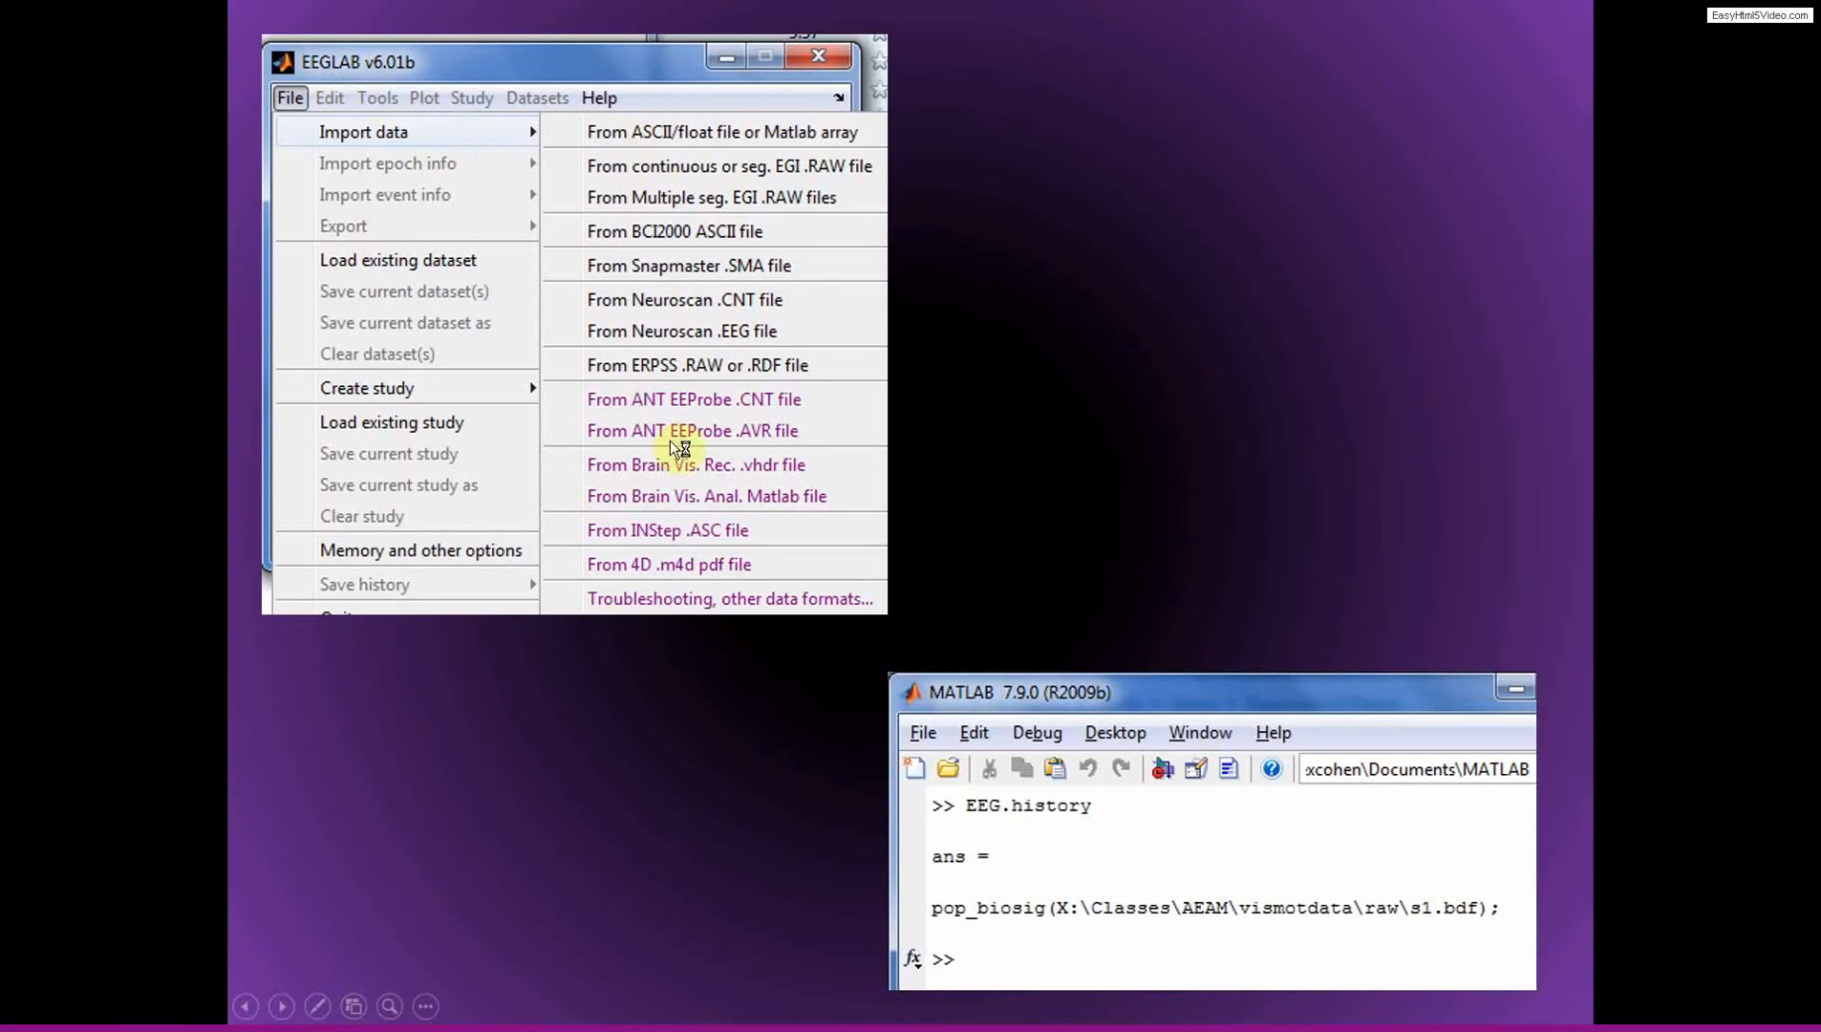
pyautogui.moveTo(650, 174)
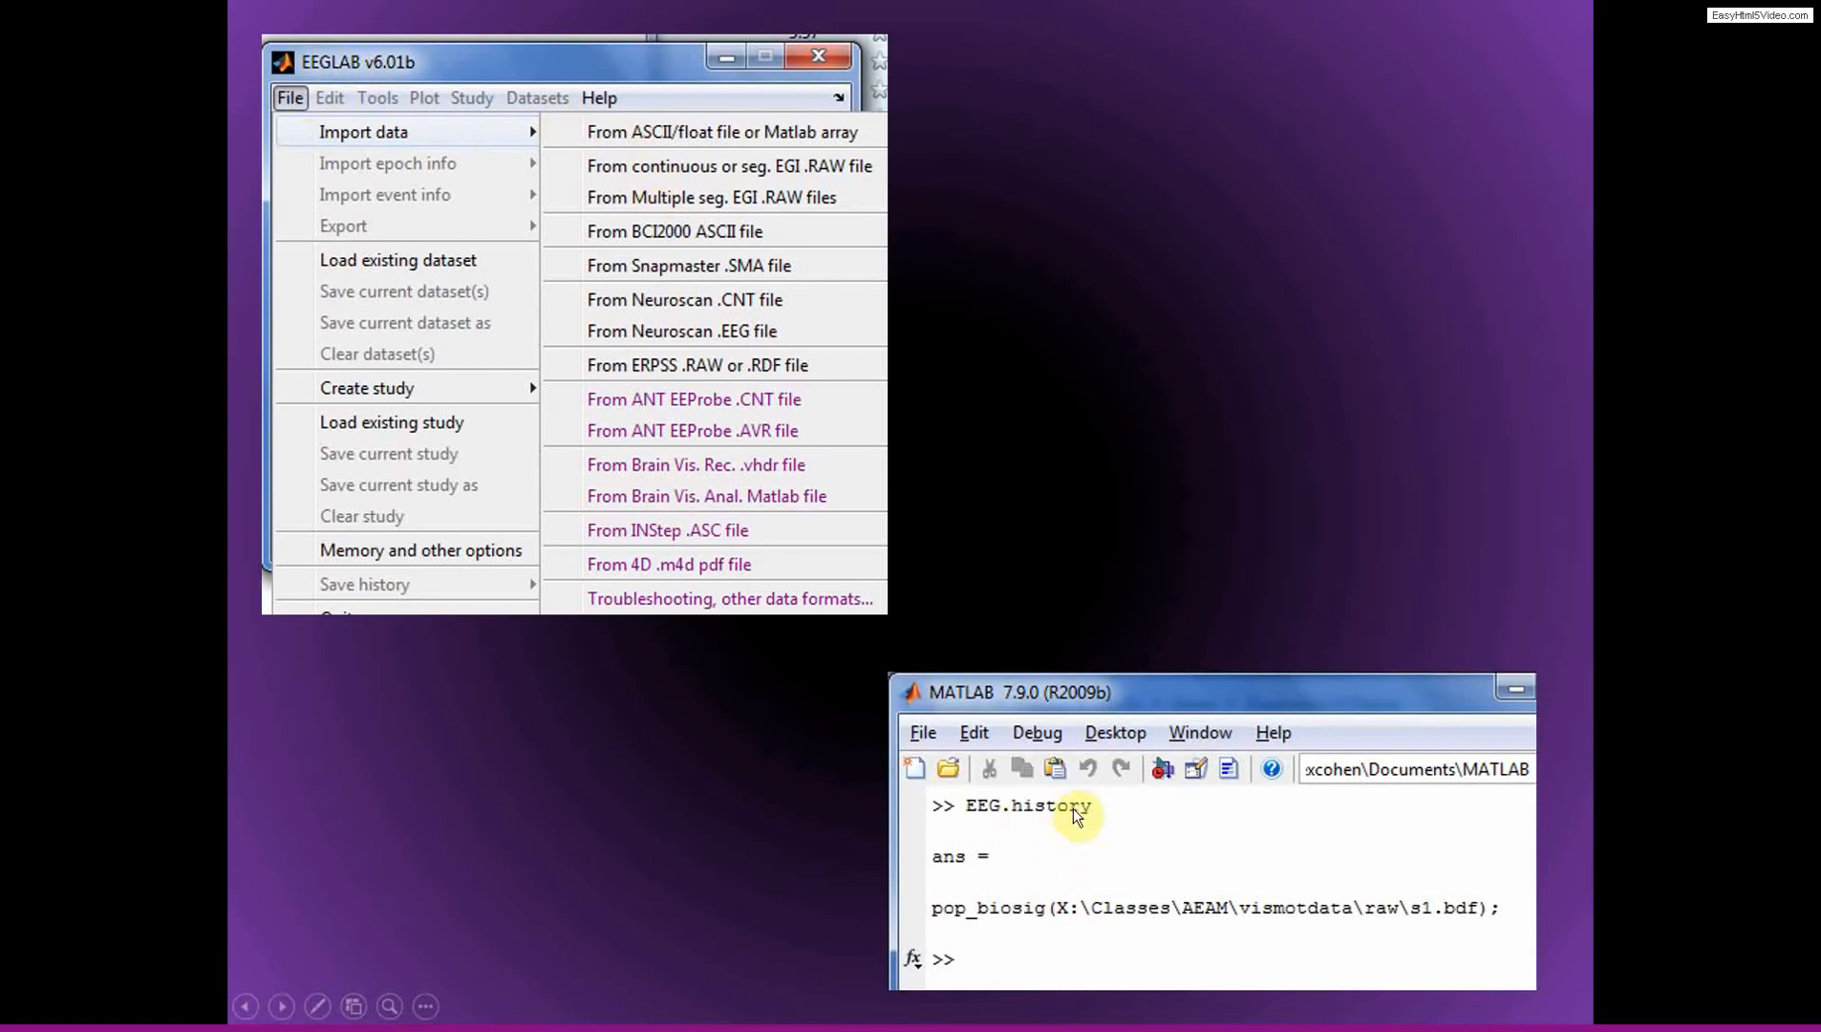
pyautogui.moveTo(1018, 909)
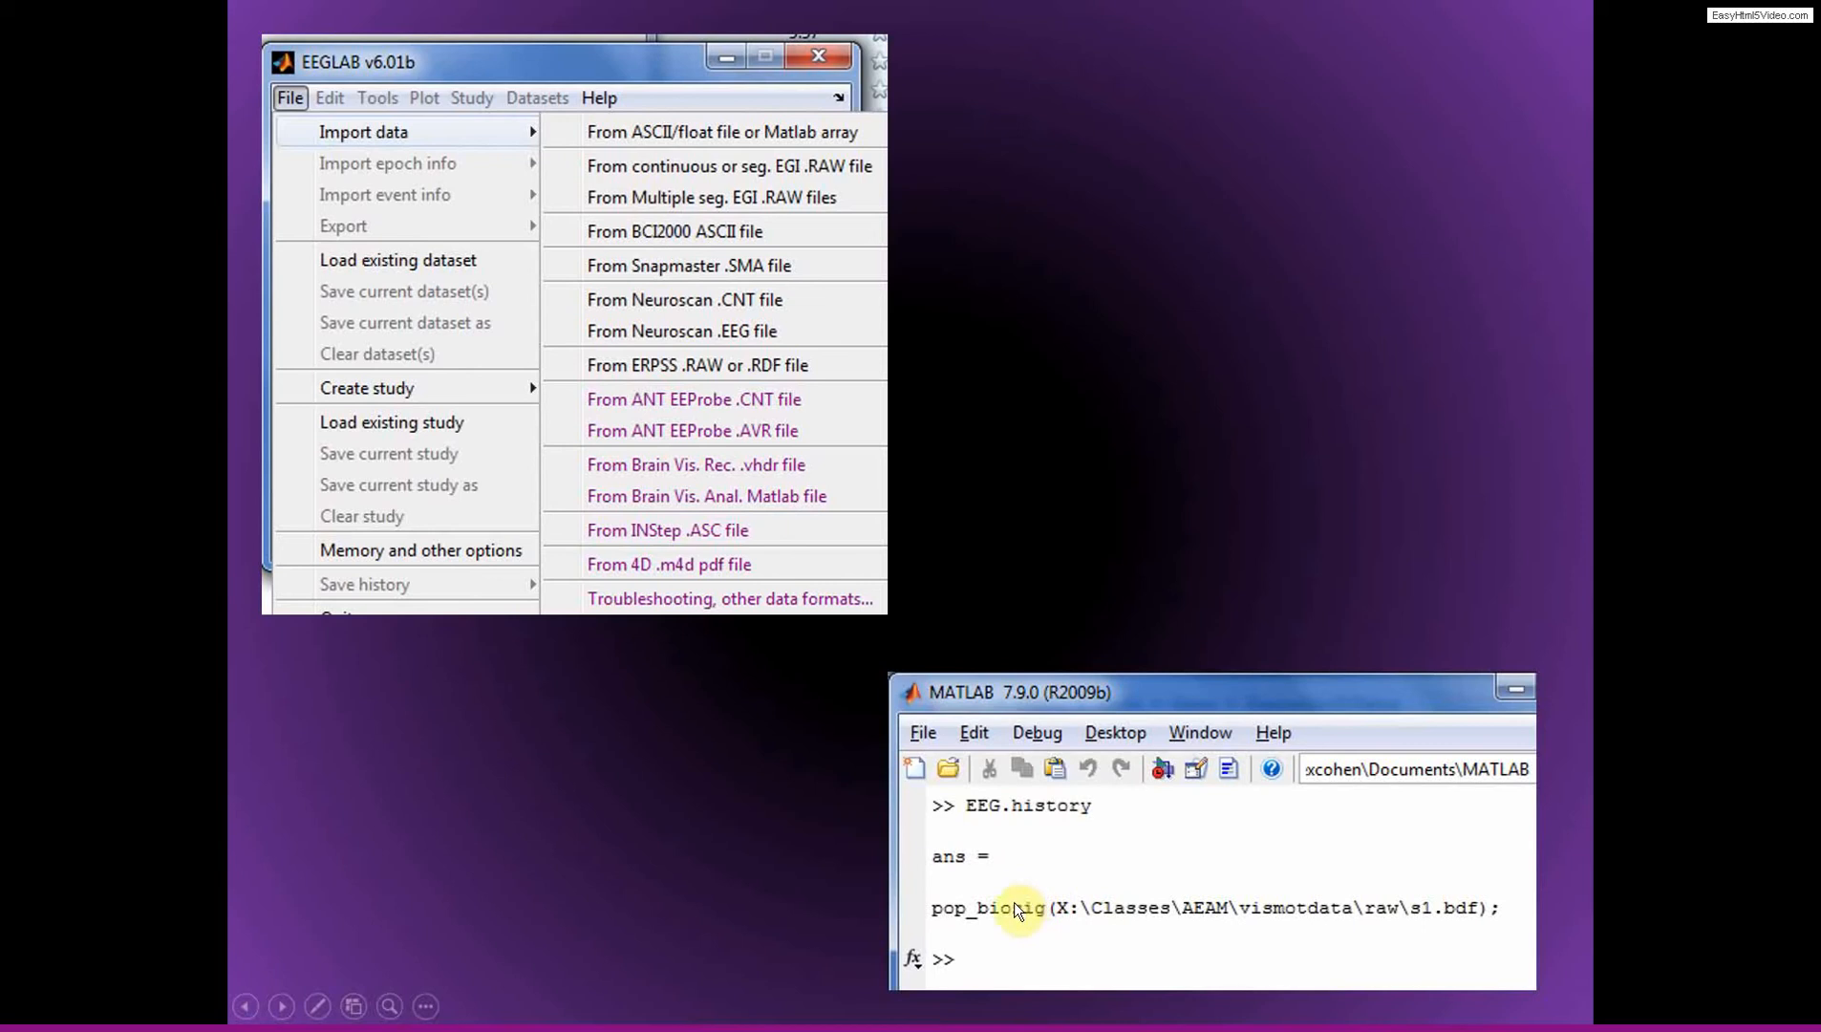
pyautogui.moveTo(1166, 743)
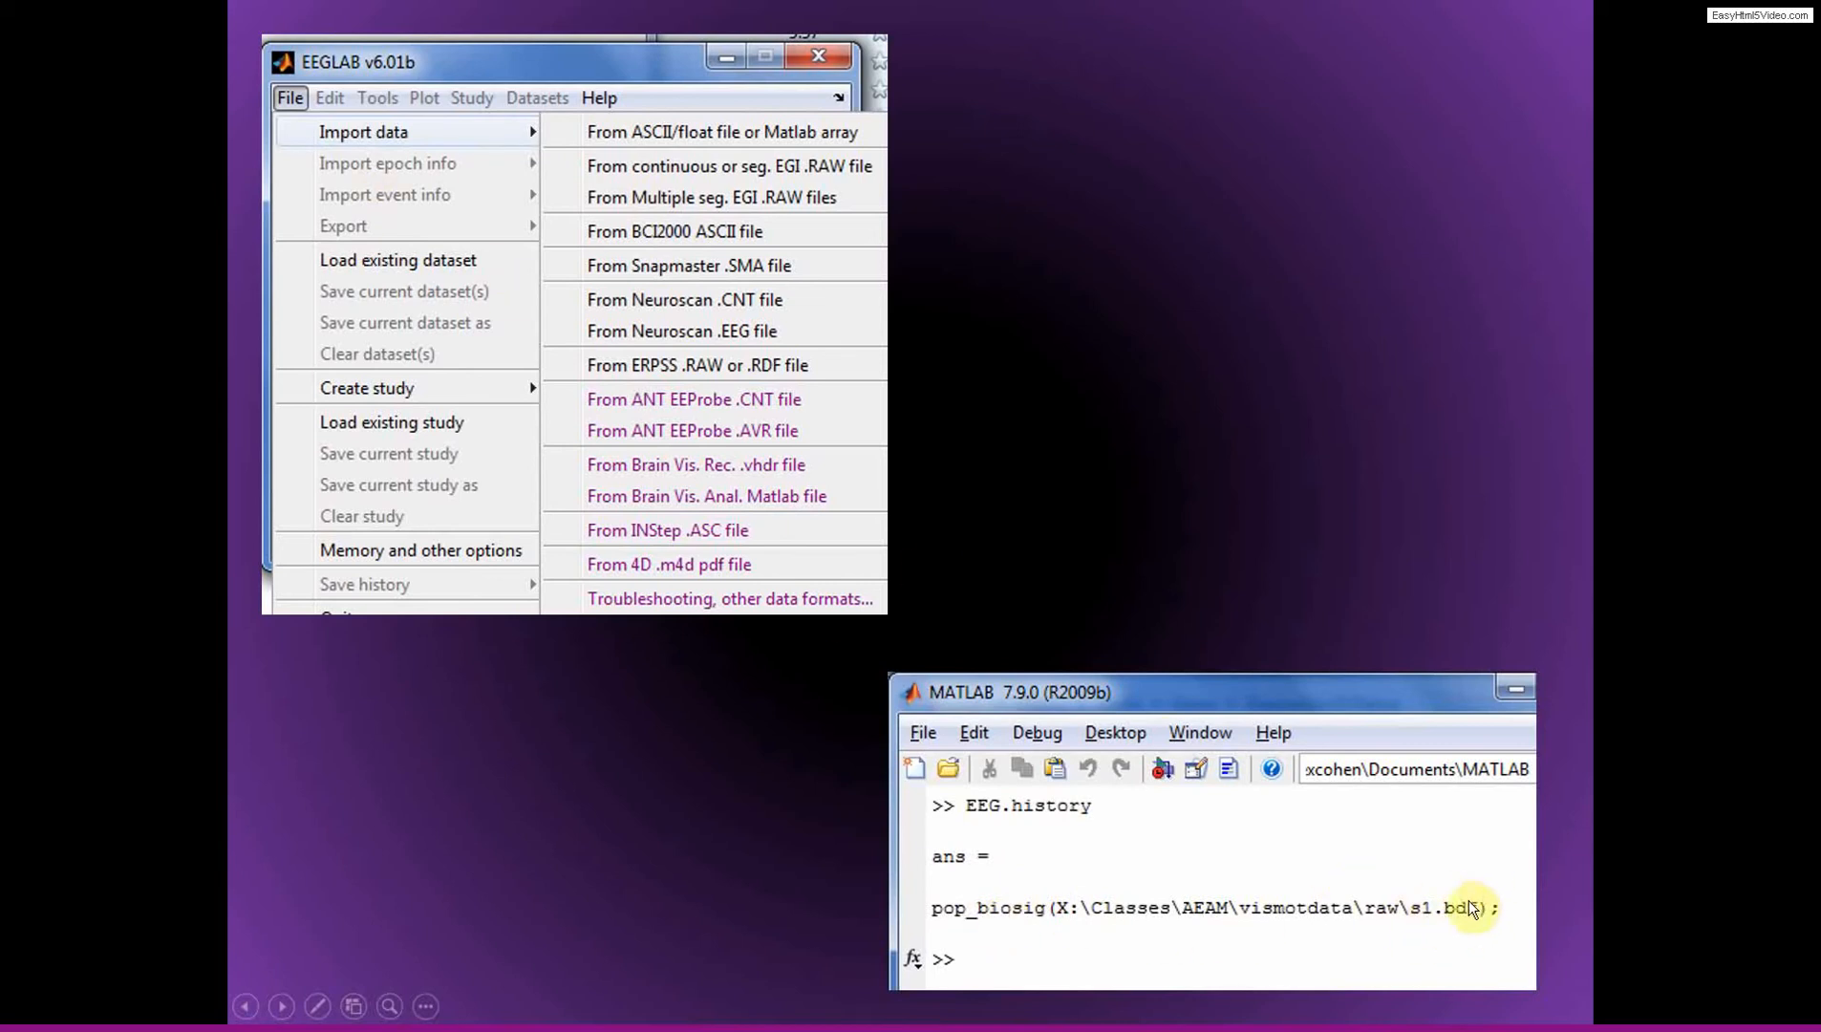
pyautogui.moveTo(1453, 917)
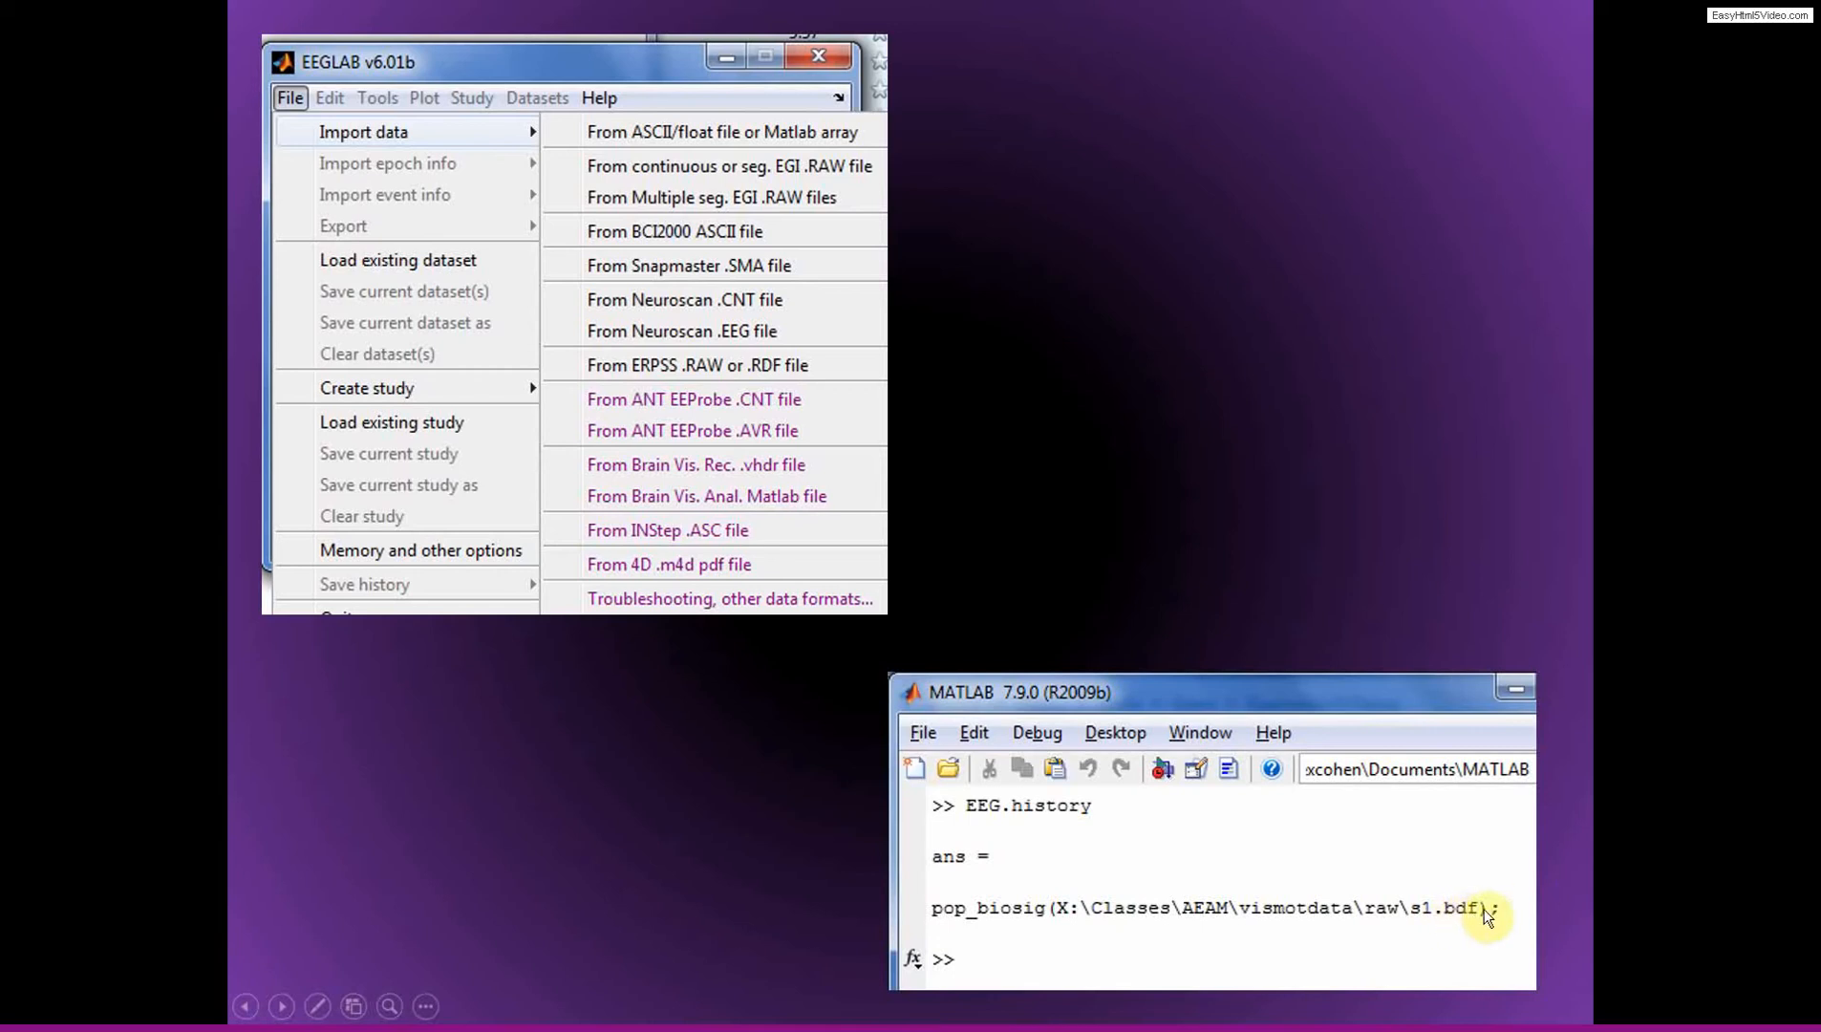
pyautogui.moveTo(228, 338)
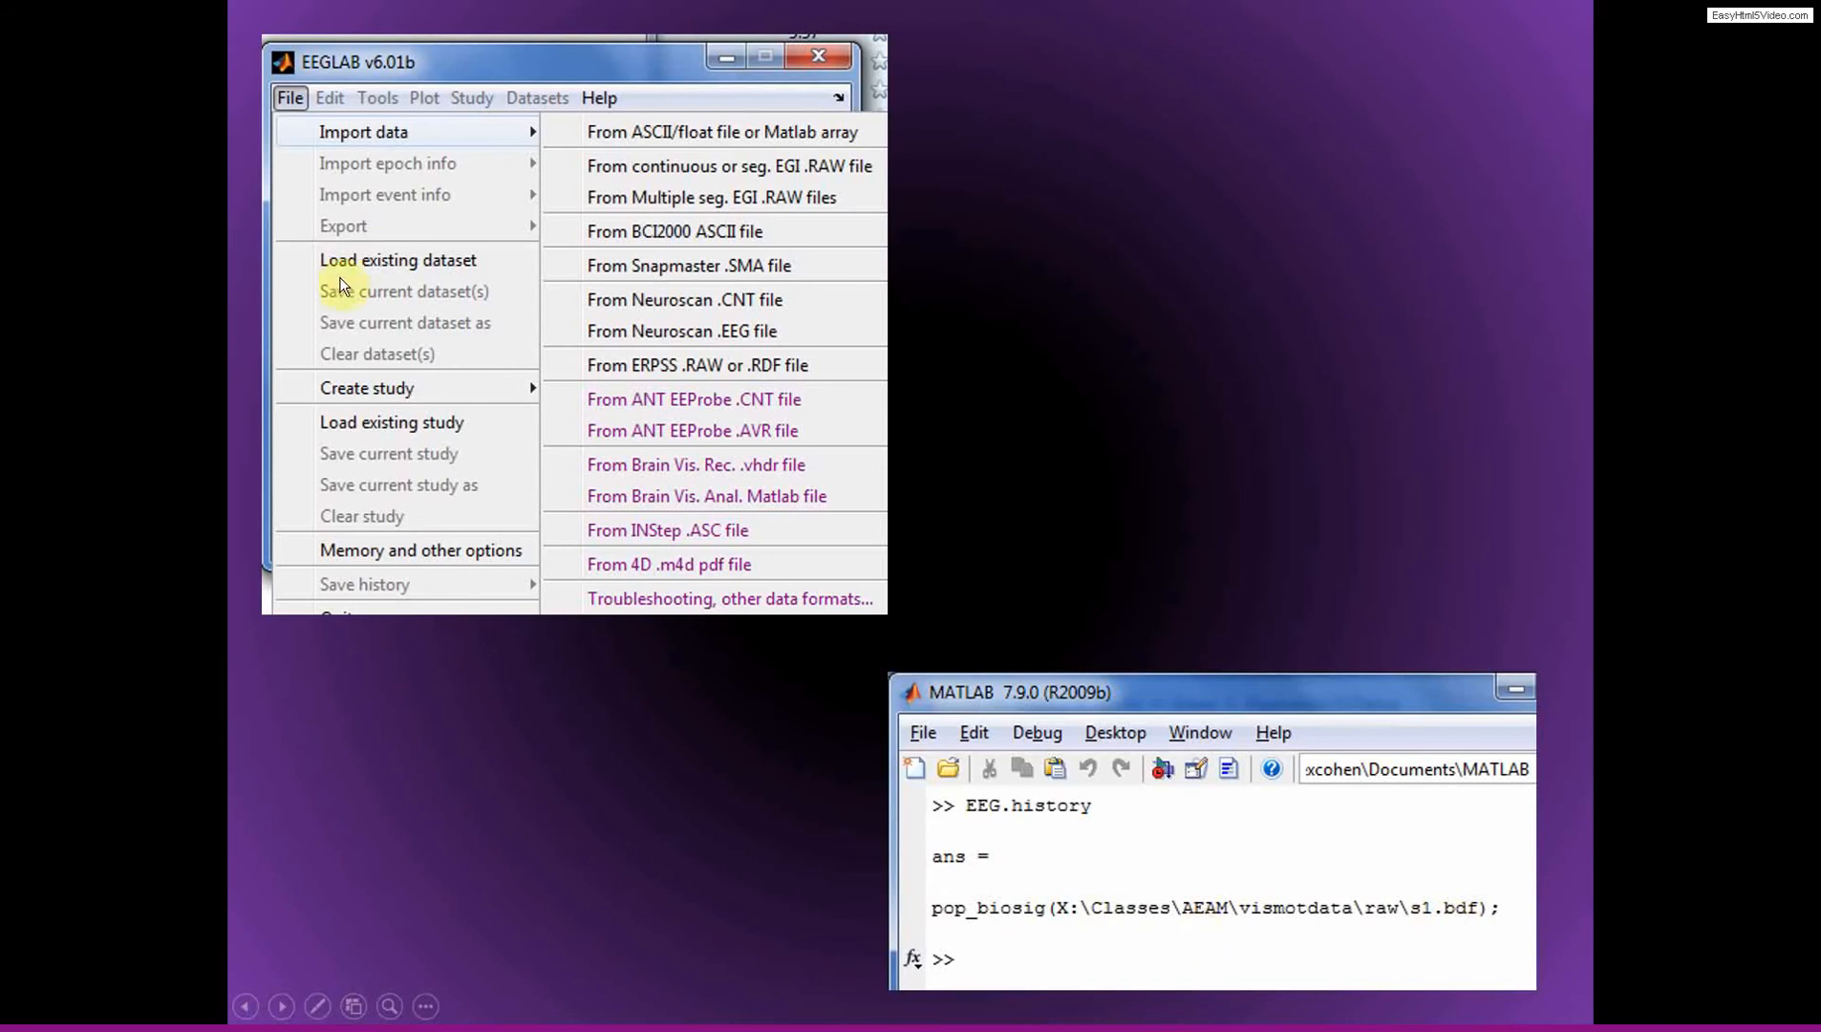
pyautogui.moveTo(587, 217)
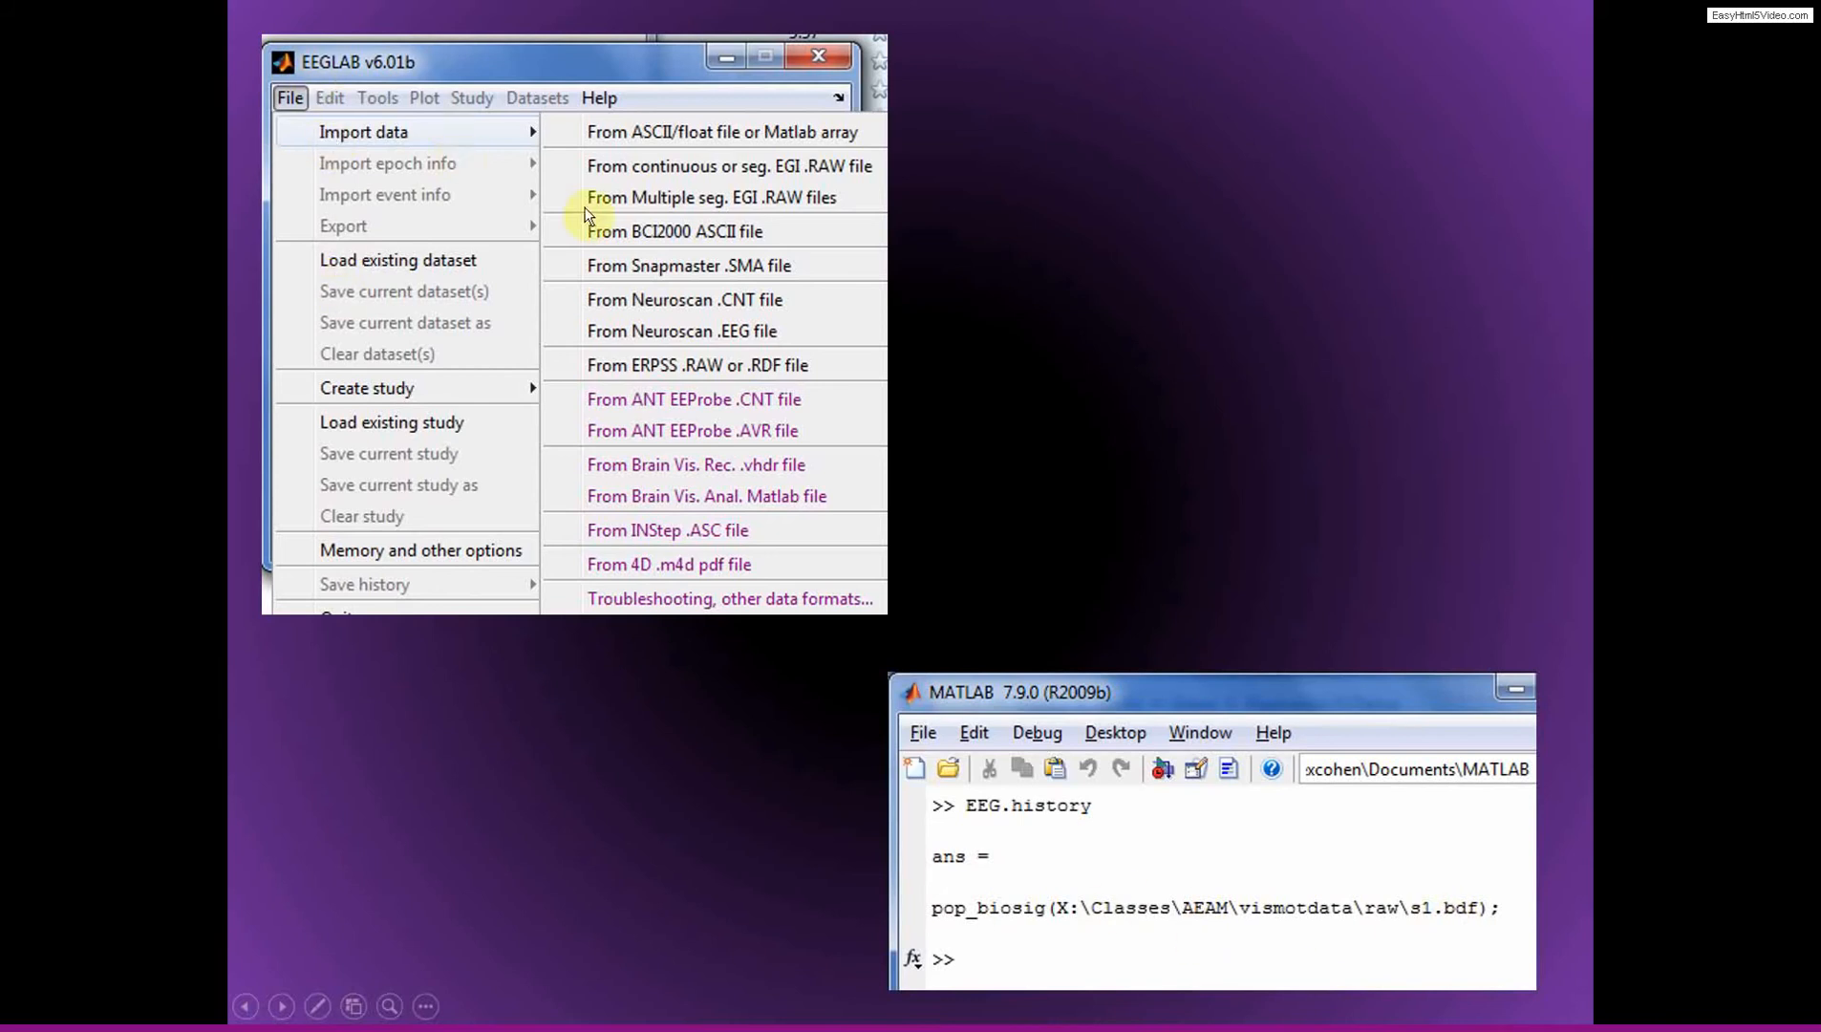
pyautogui.moveTo(1516, 917)
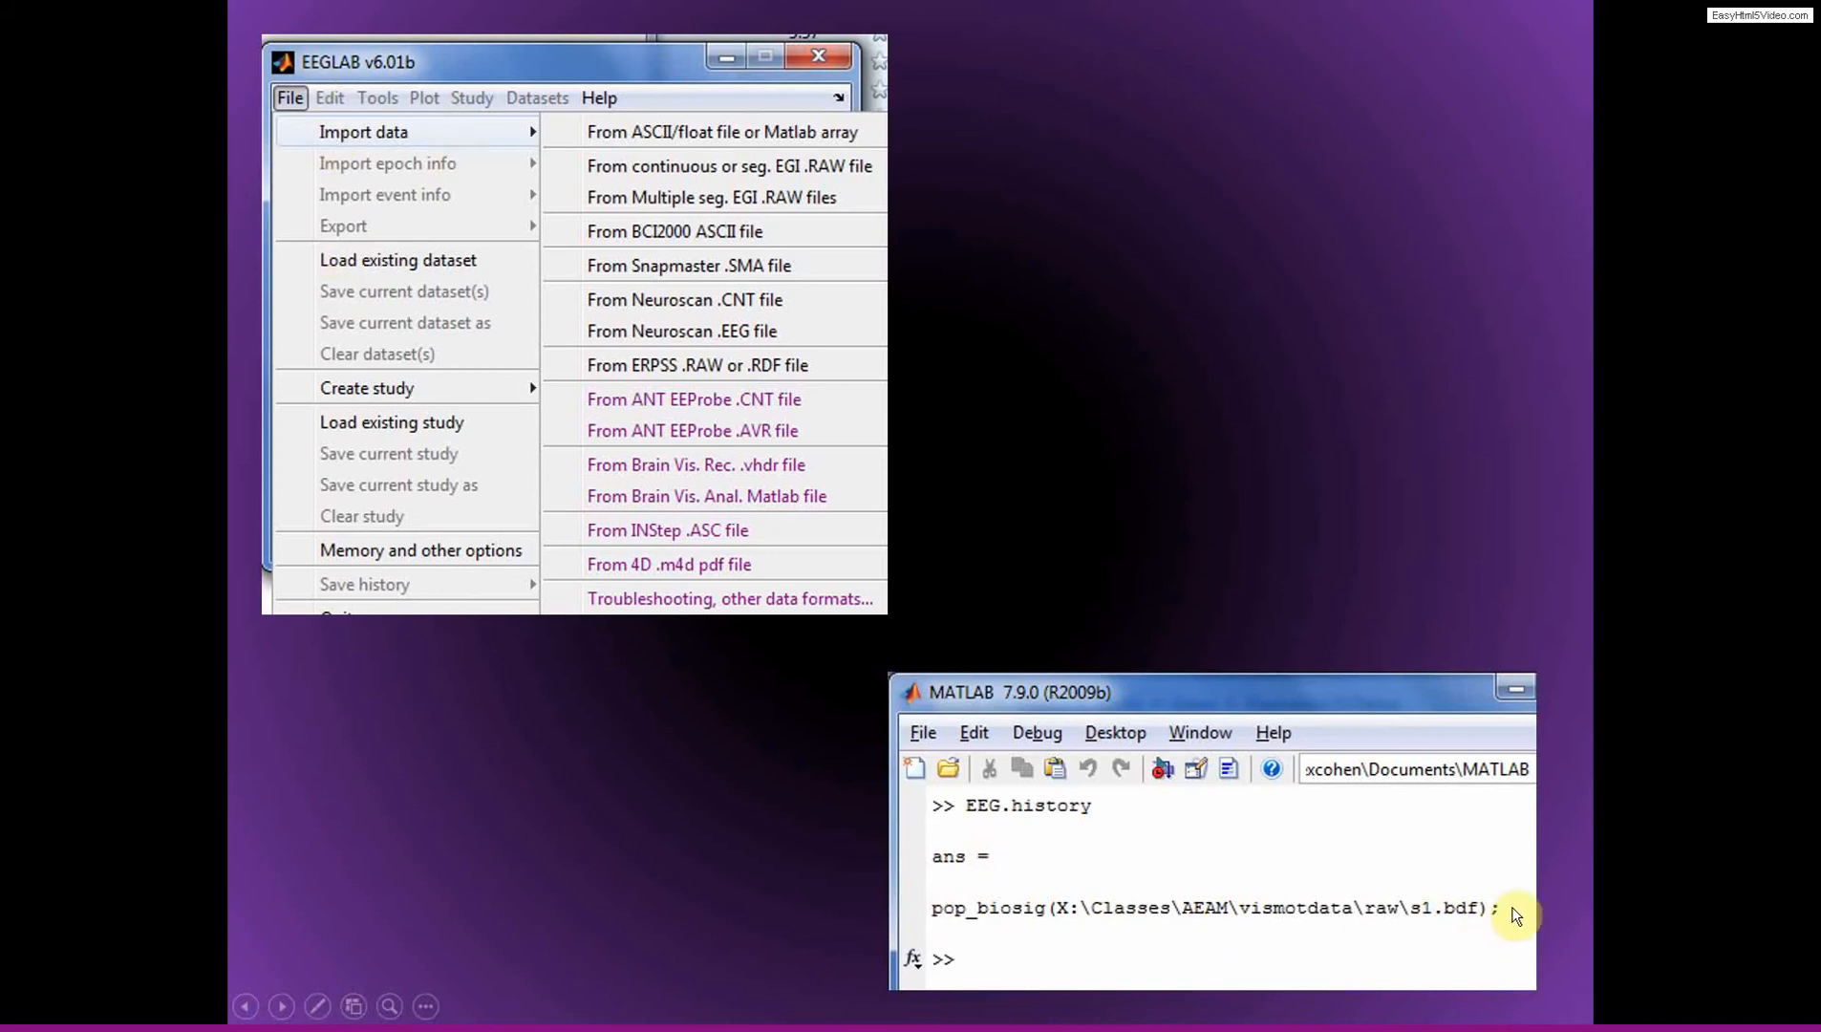
pyautogui.moveTo(951, 908)
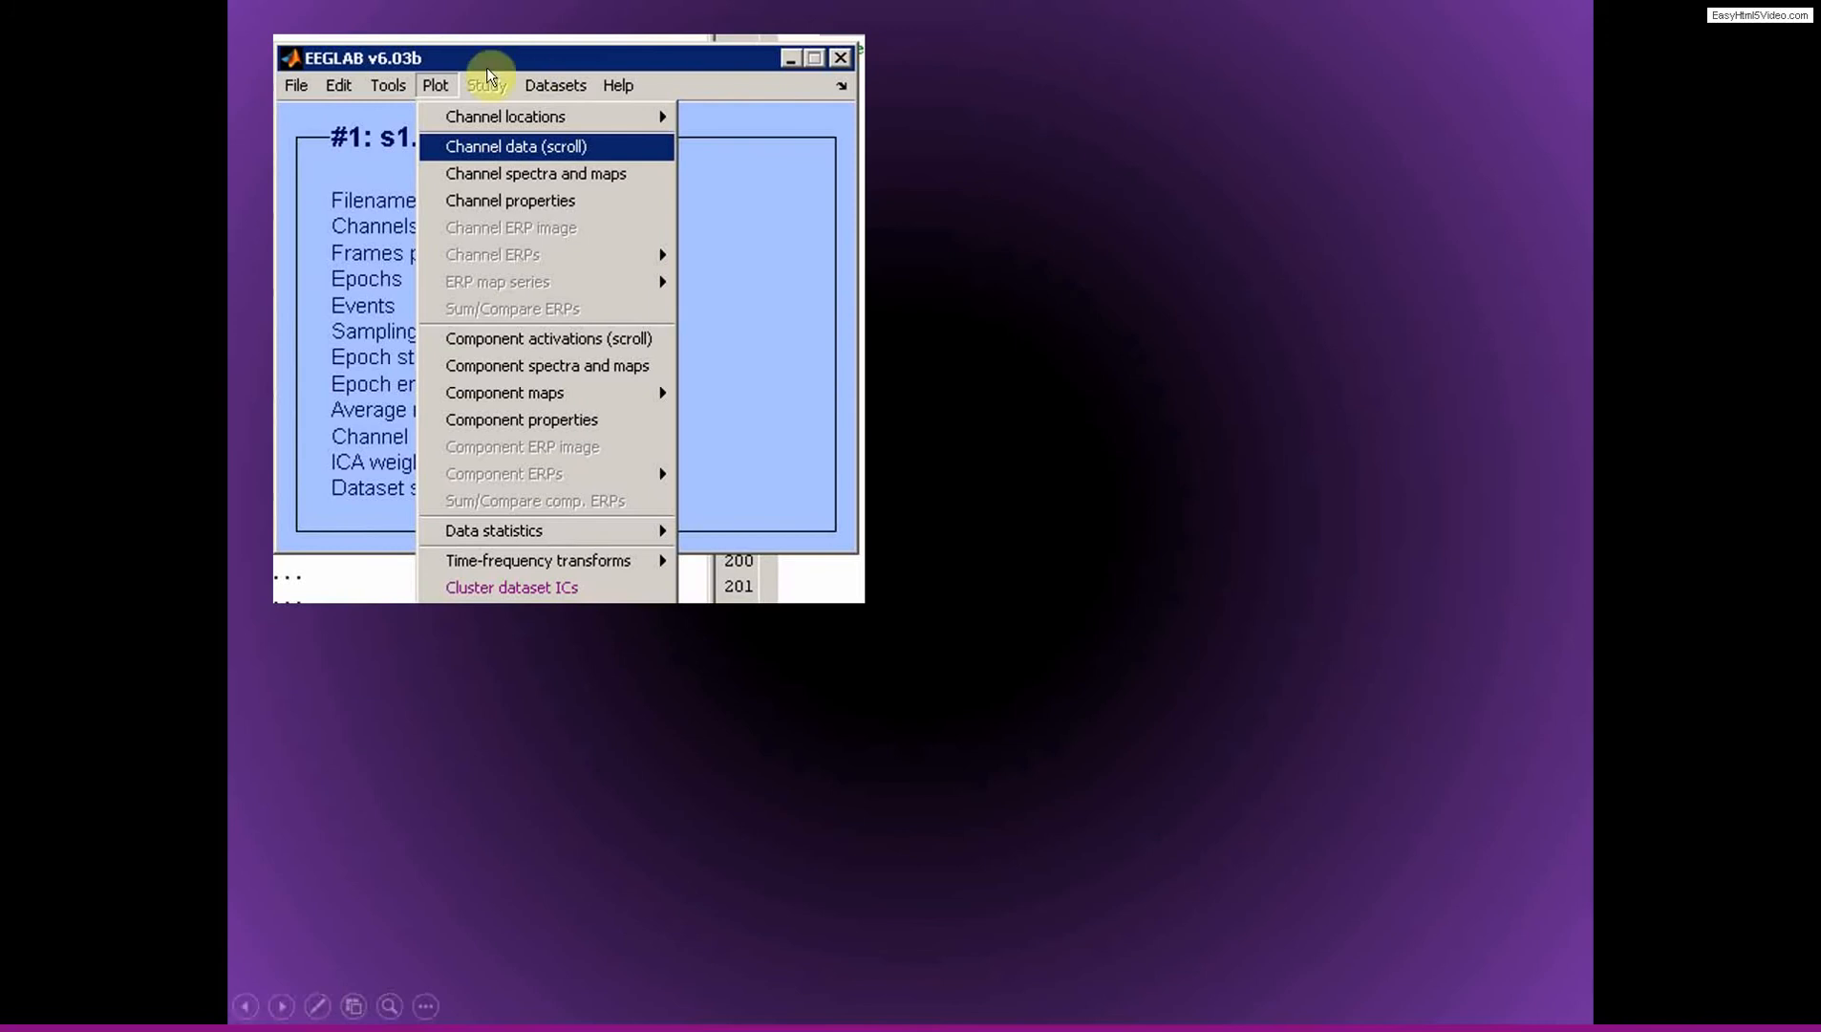
pyautogui.moveTo(541, 163)
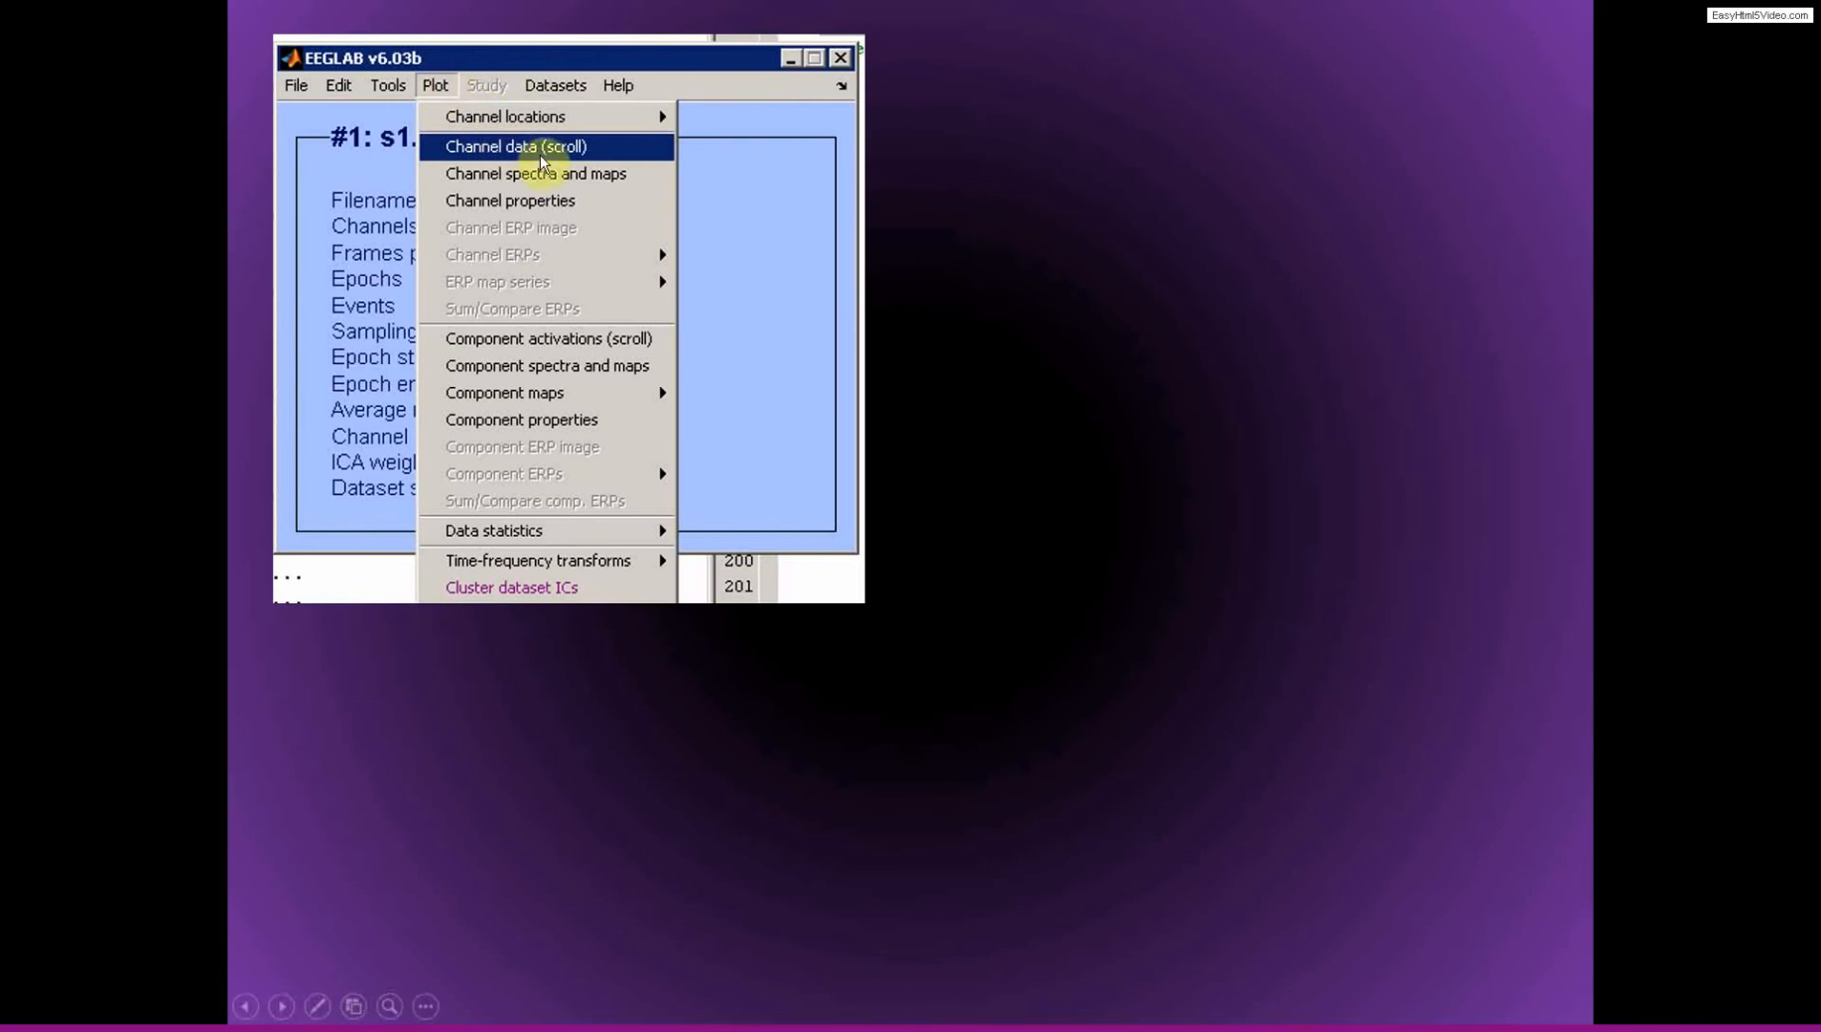
# Step: Advance to the slide with the EEGLAB Plot > Channel data (scroll) view of seconds 20-30
pyautogui.click(516, 148)
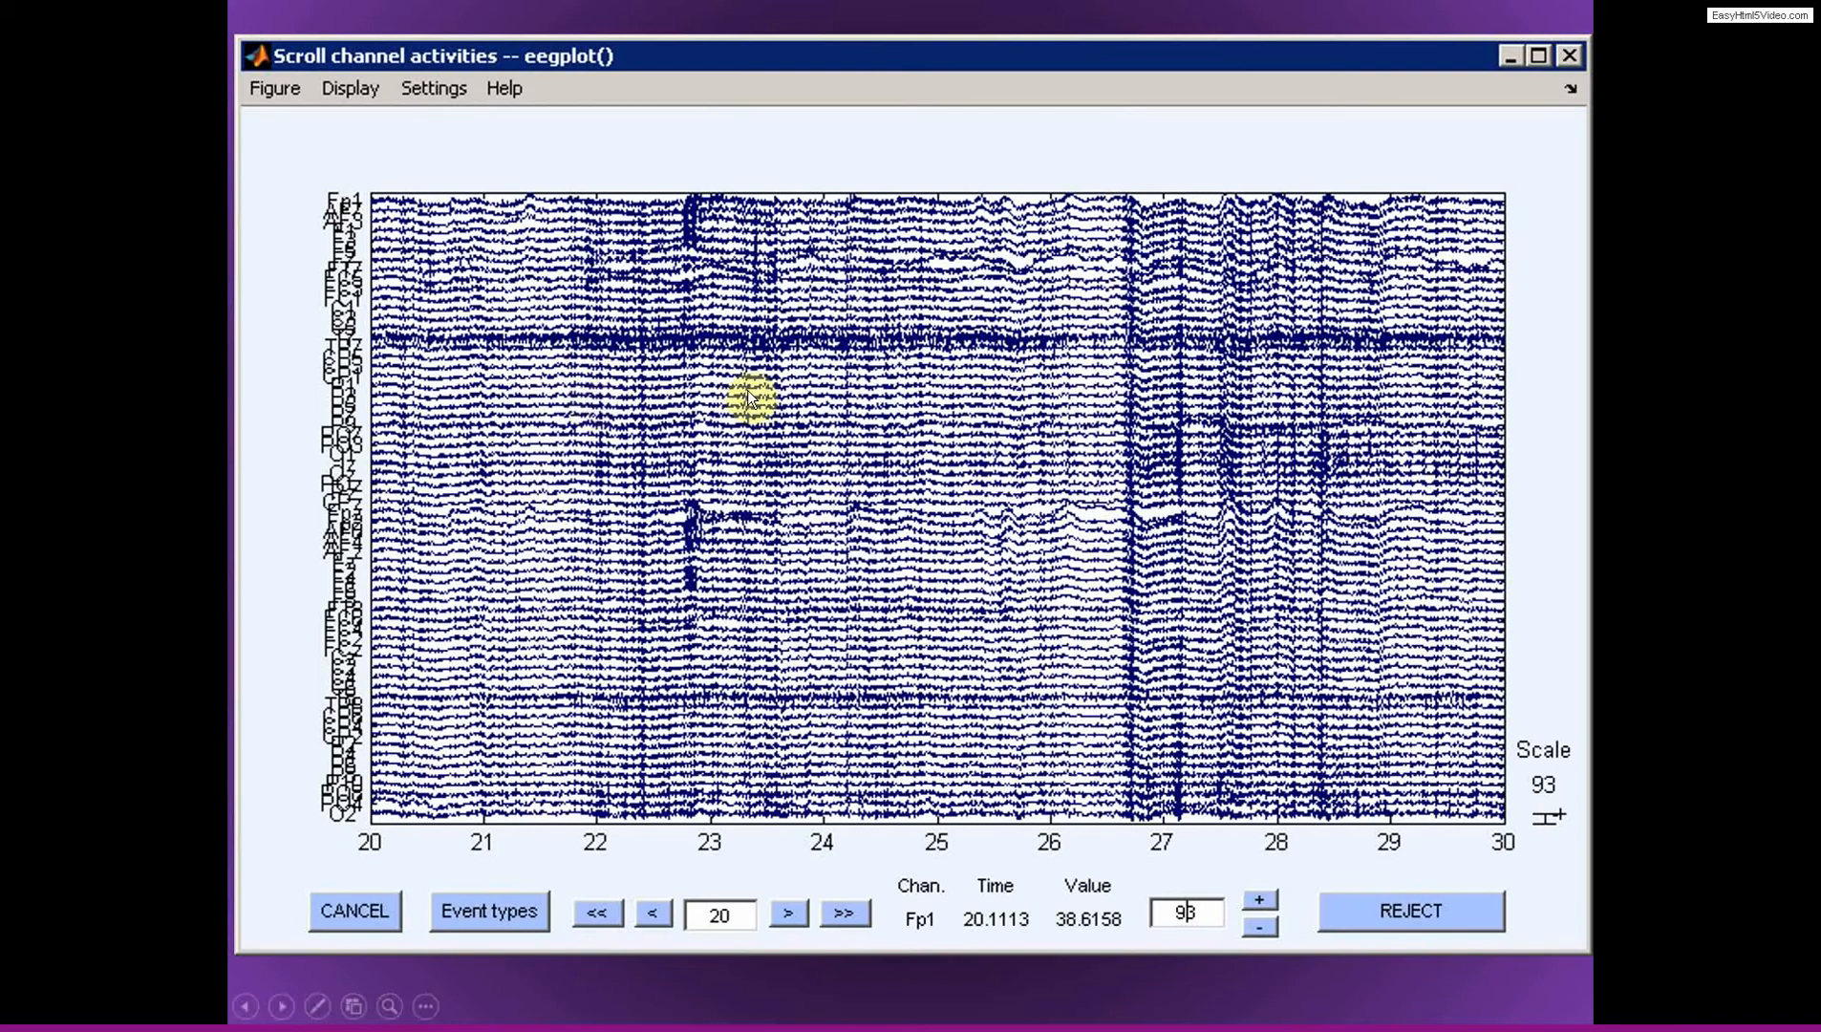
pyautogui.moveTo(675, 621)
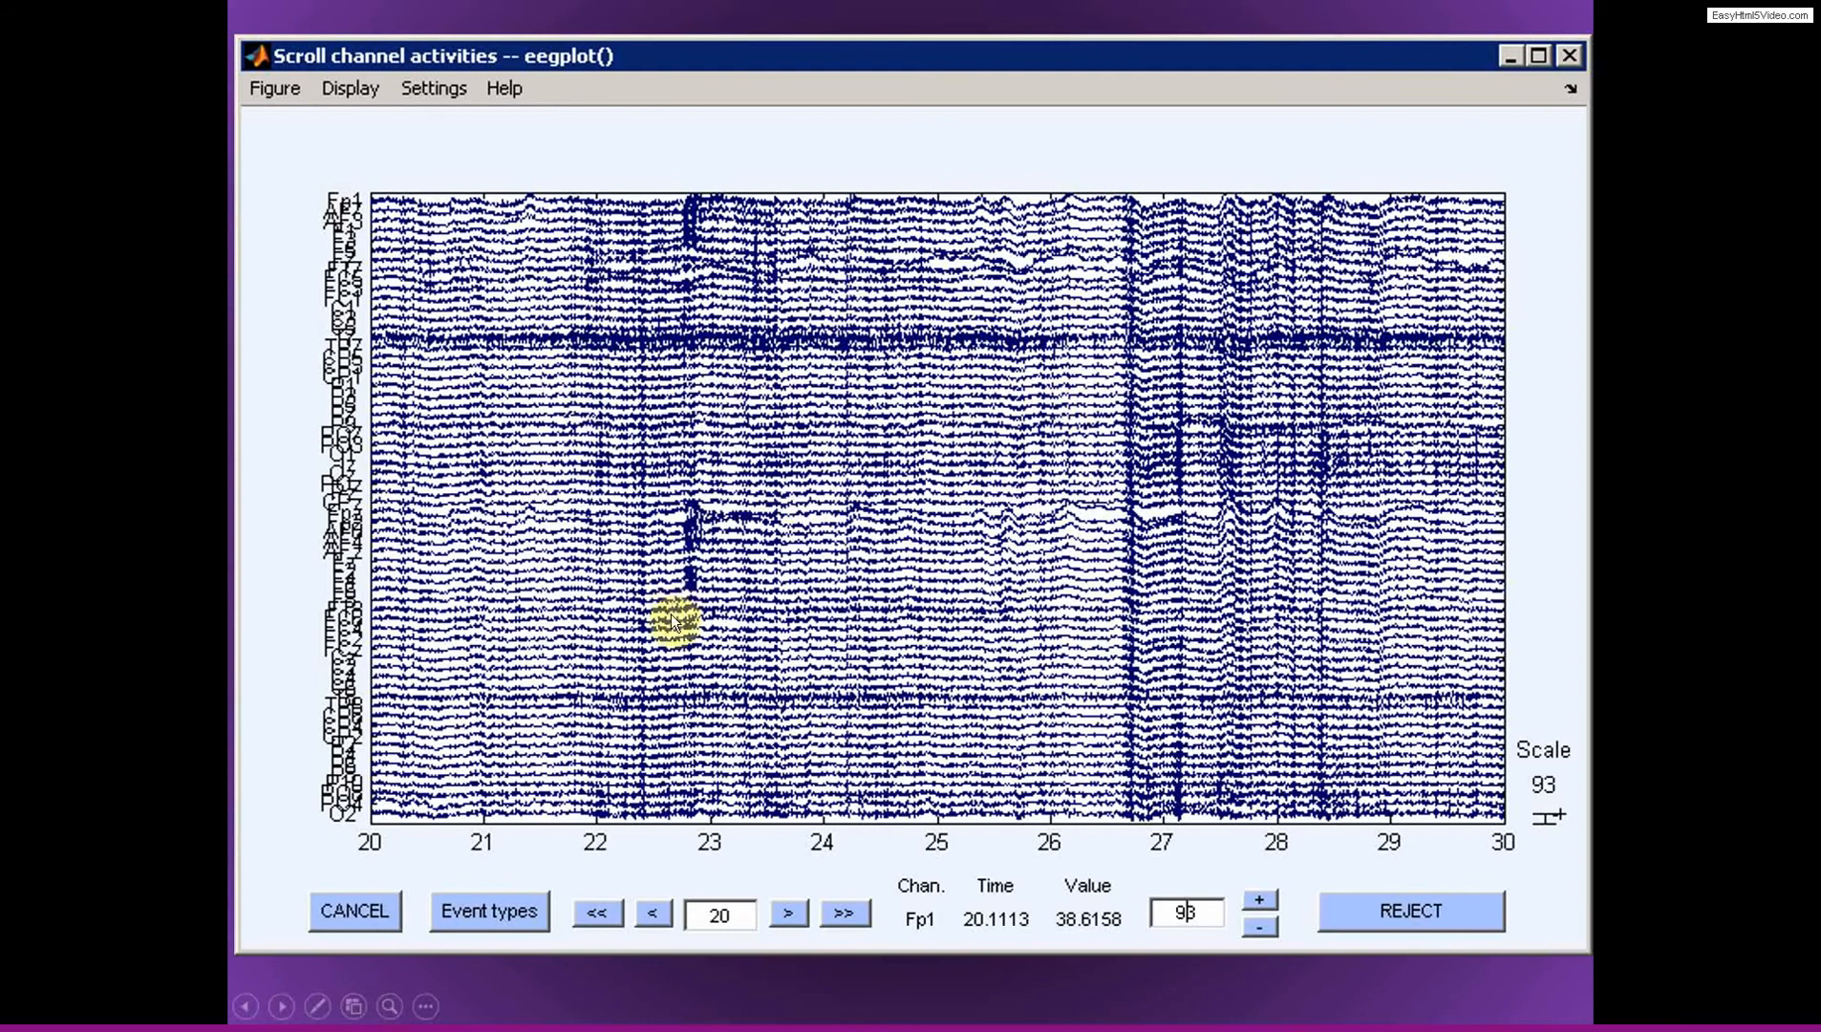
pyautogui.moveTo(917, 692)
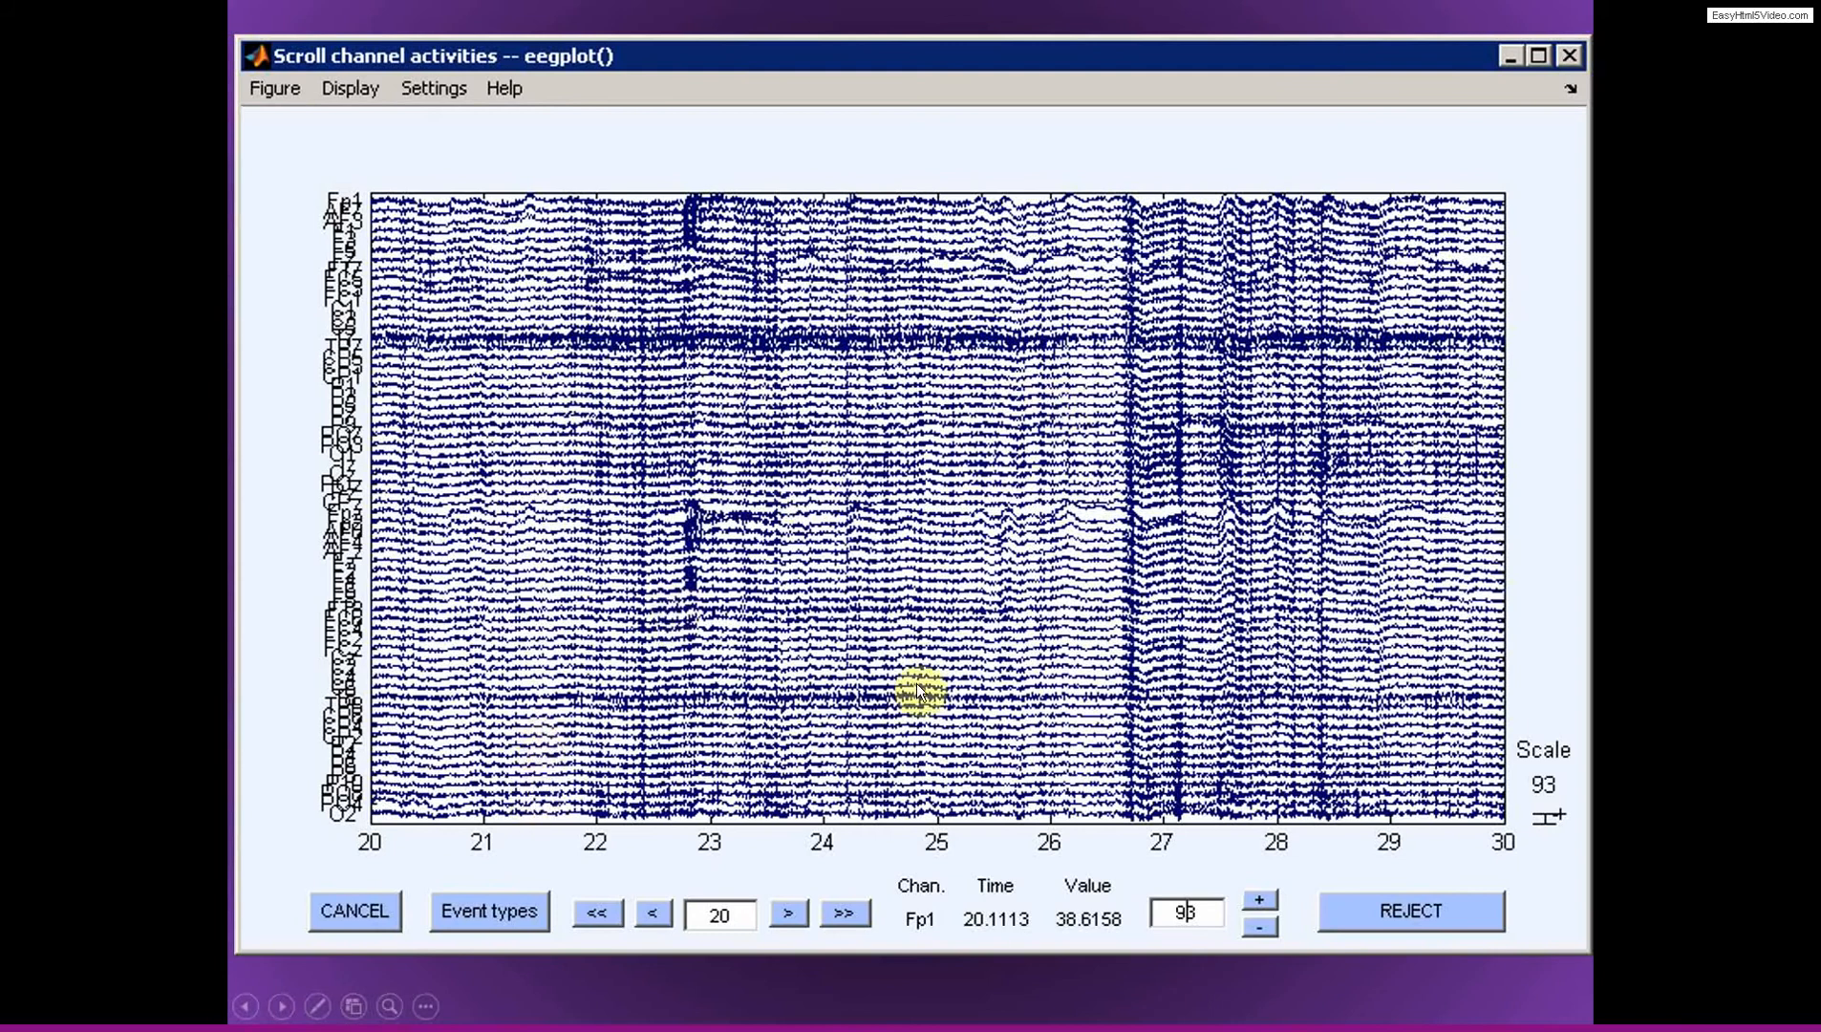
pyautogui.moveTo(784, 714)
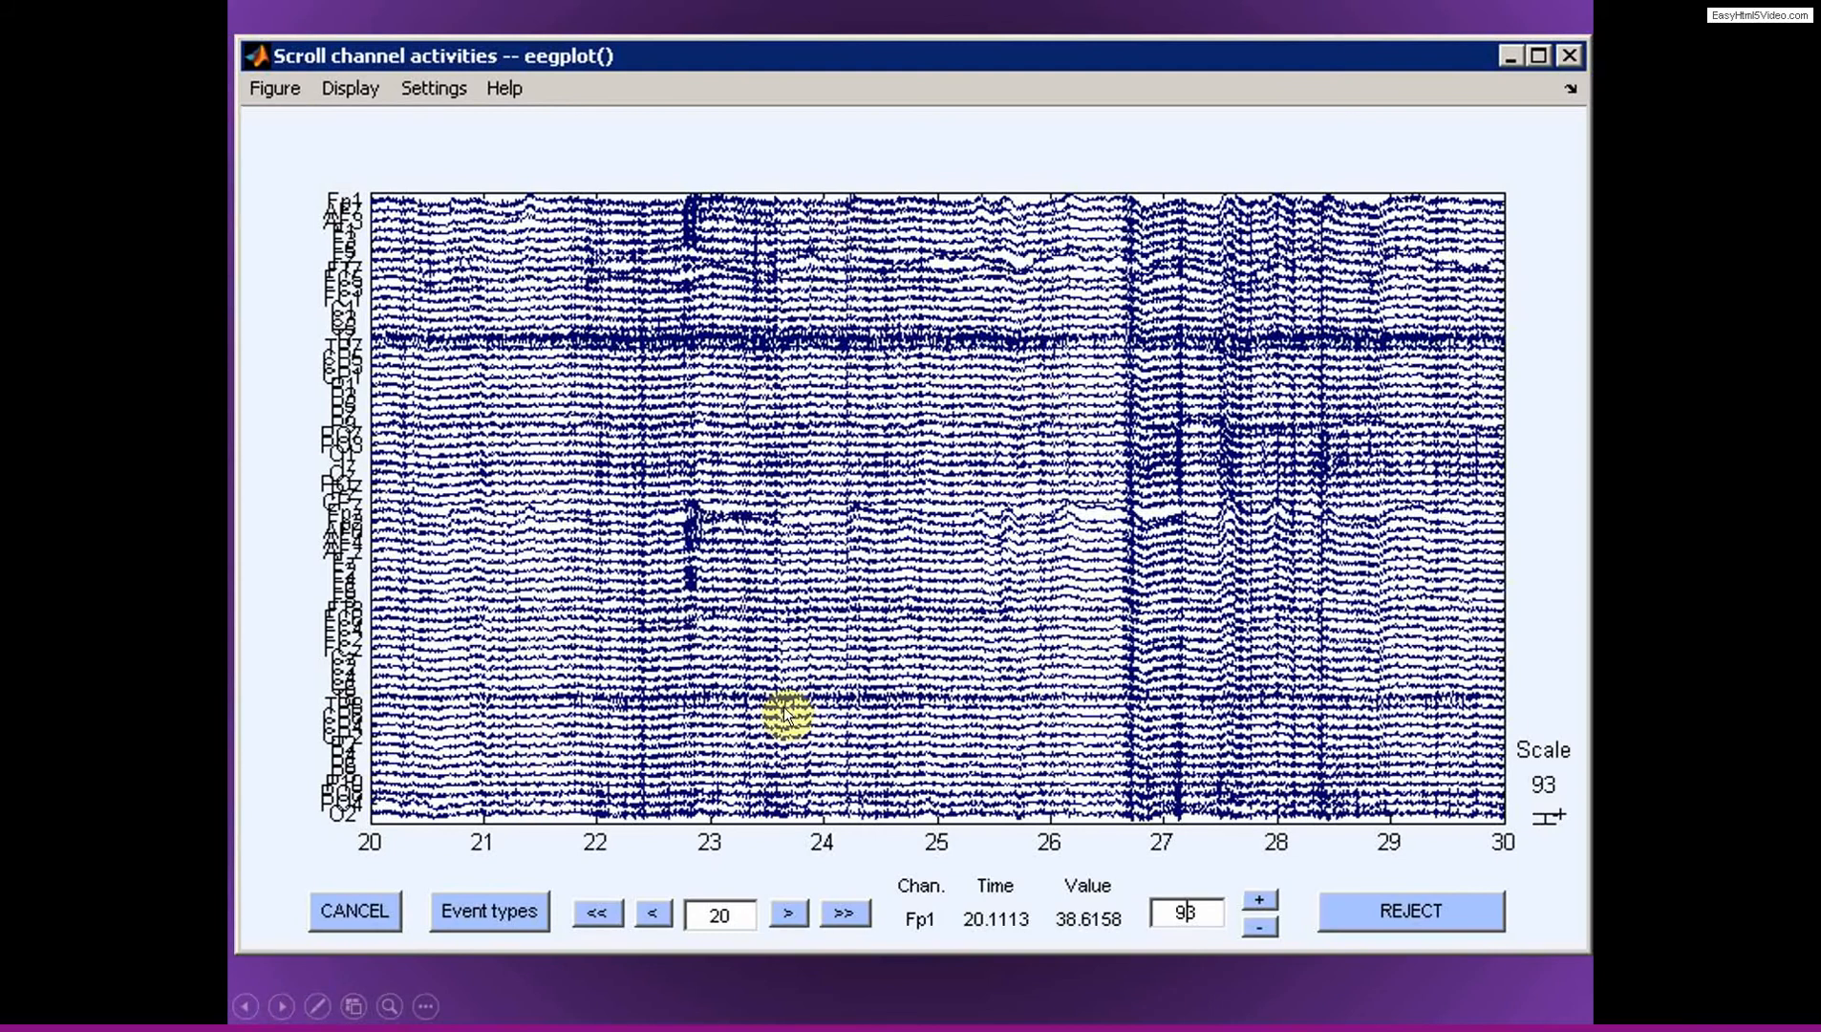
pyautogui.moveTo(457, 856)
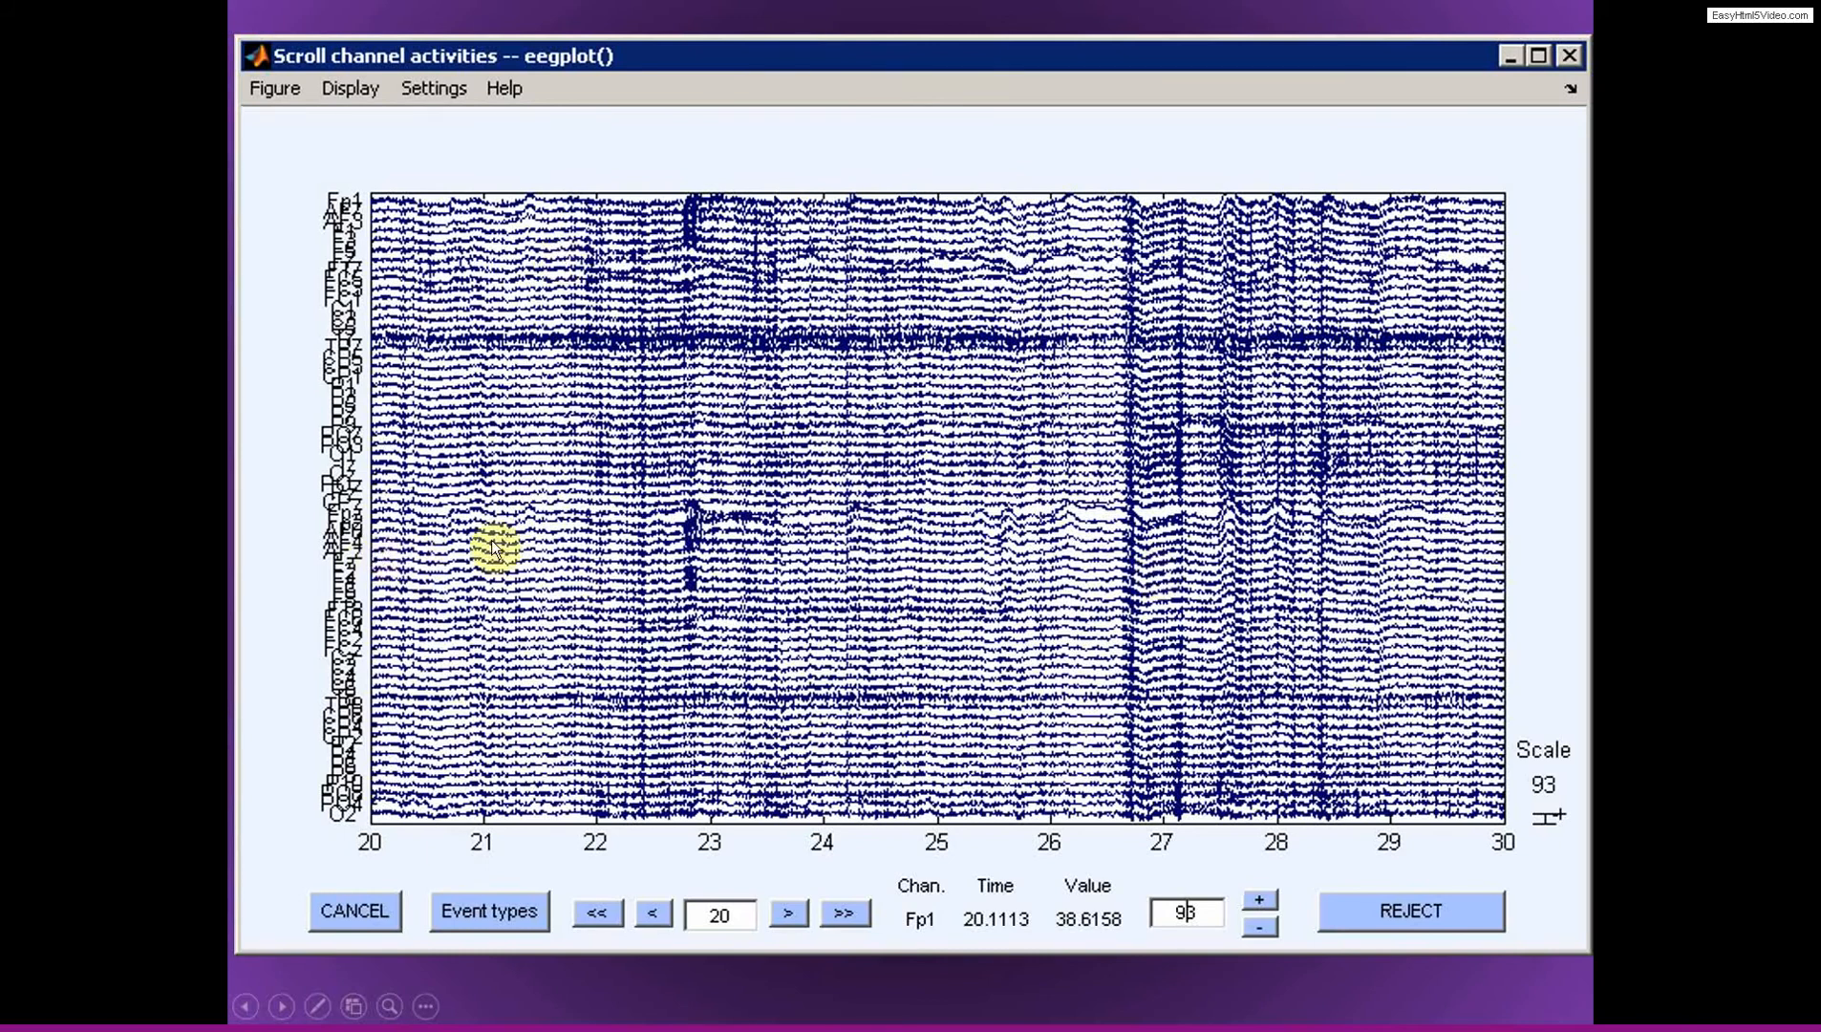
pyautogui.moveTo(1409, 558)
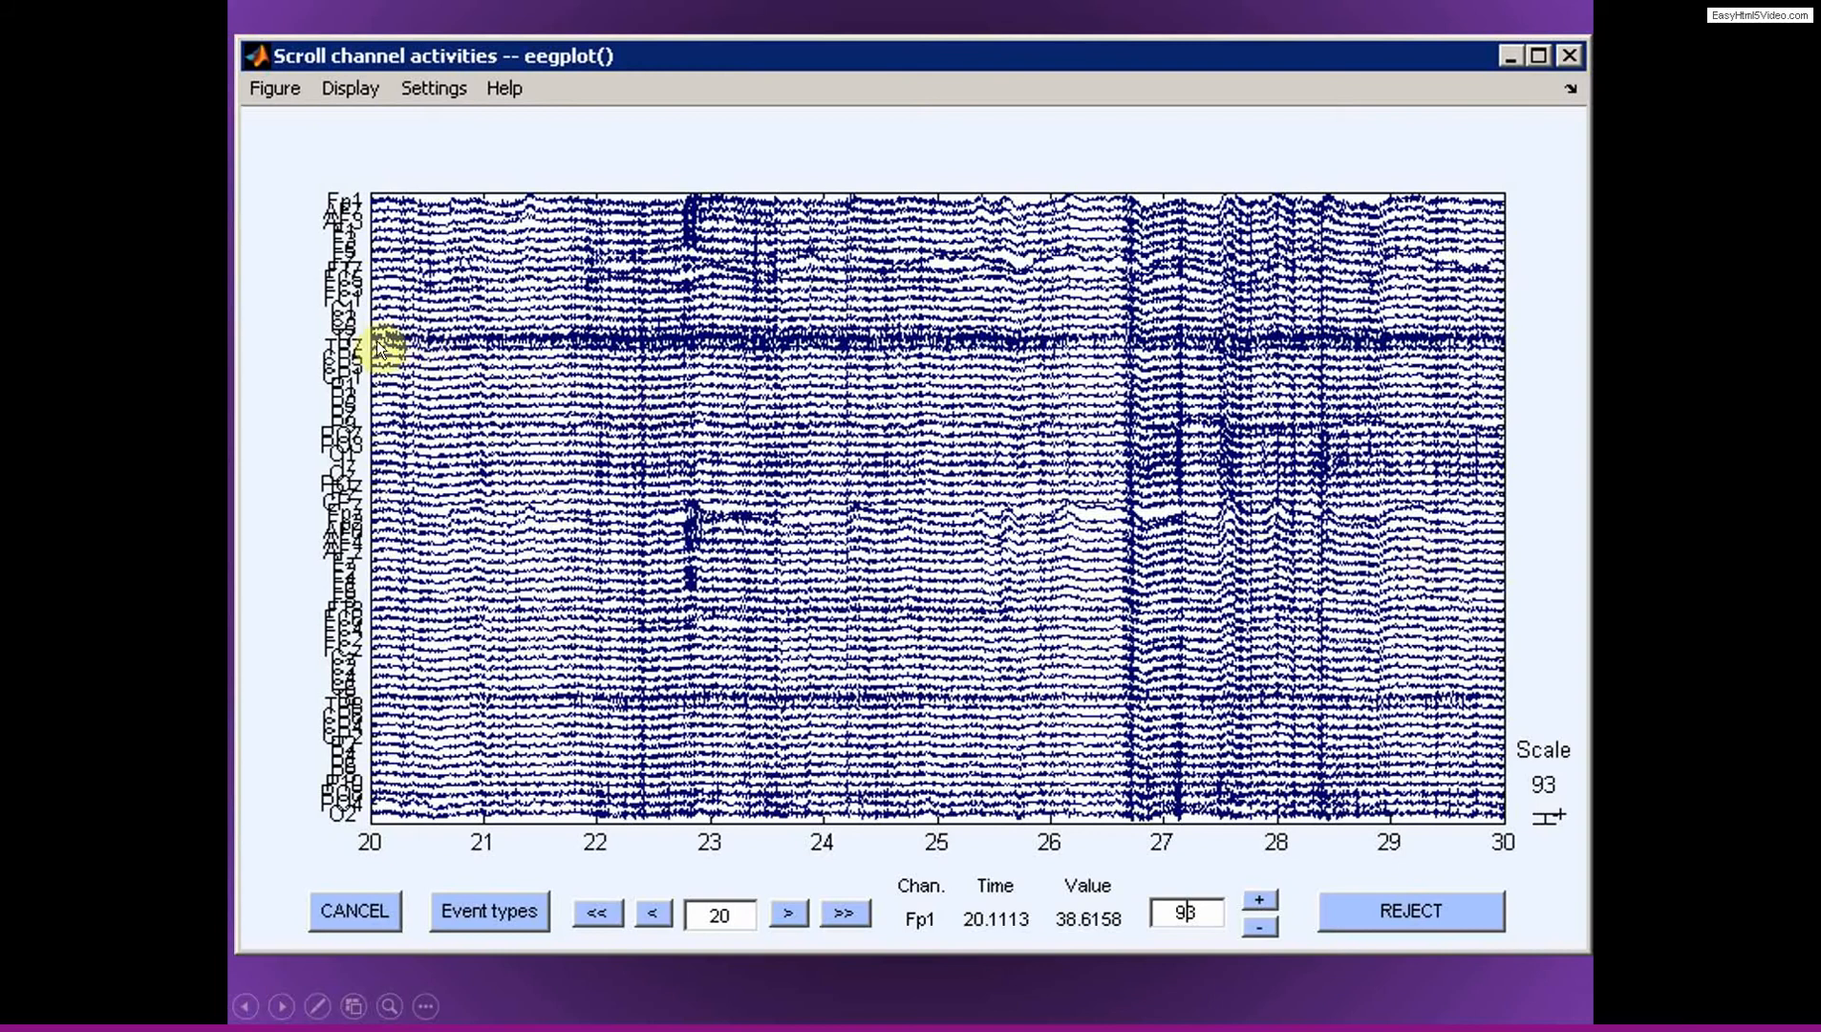
pyautogui.moveTo(593, 334)
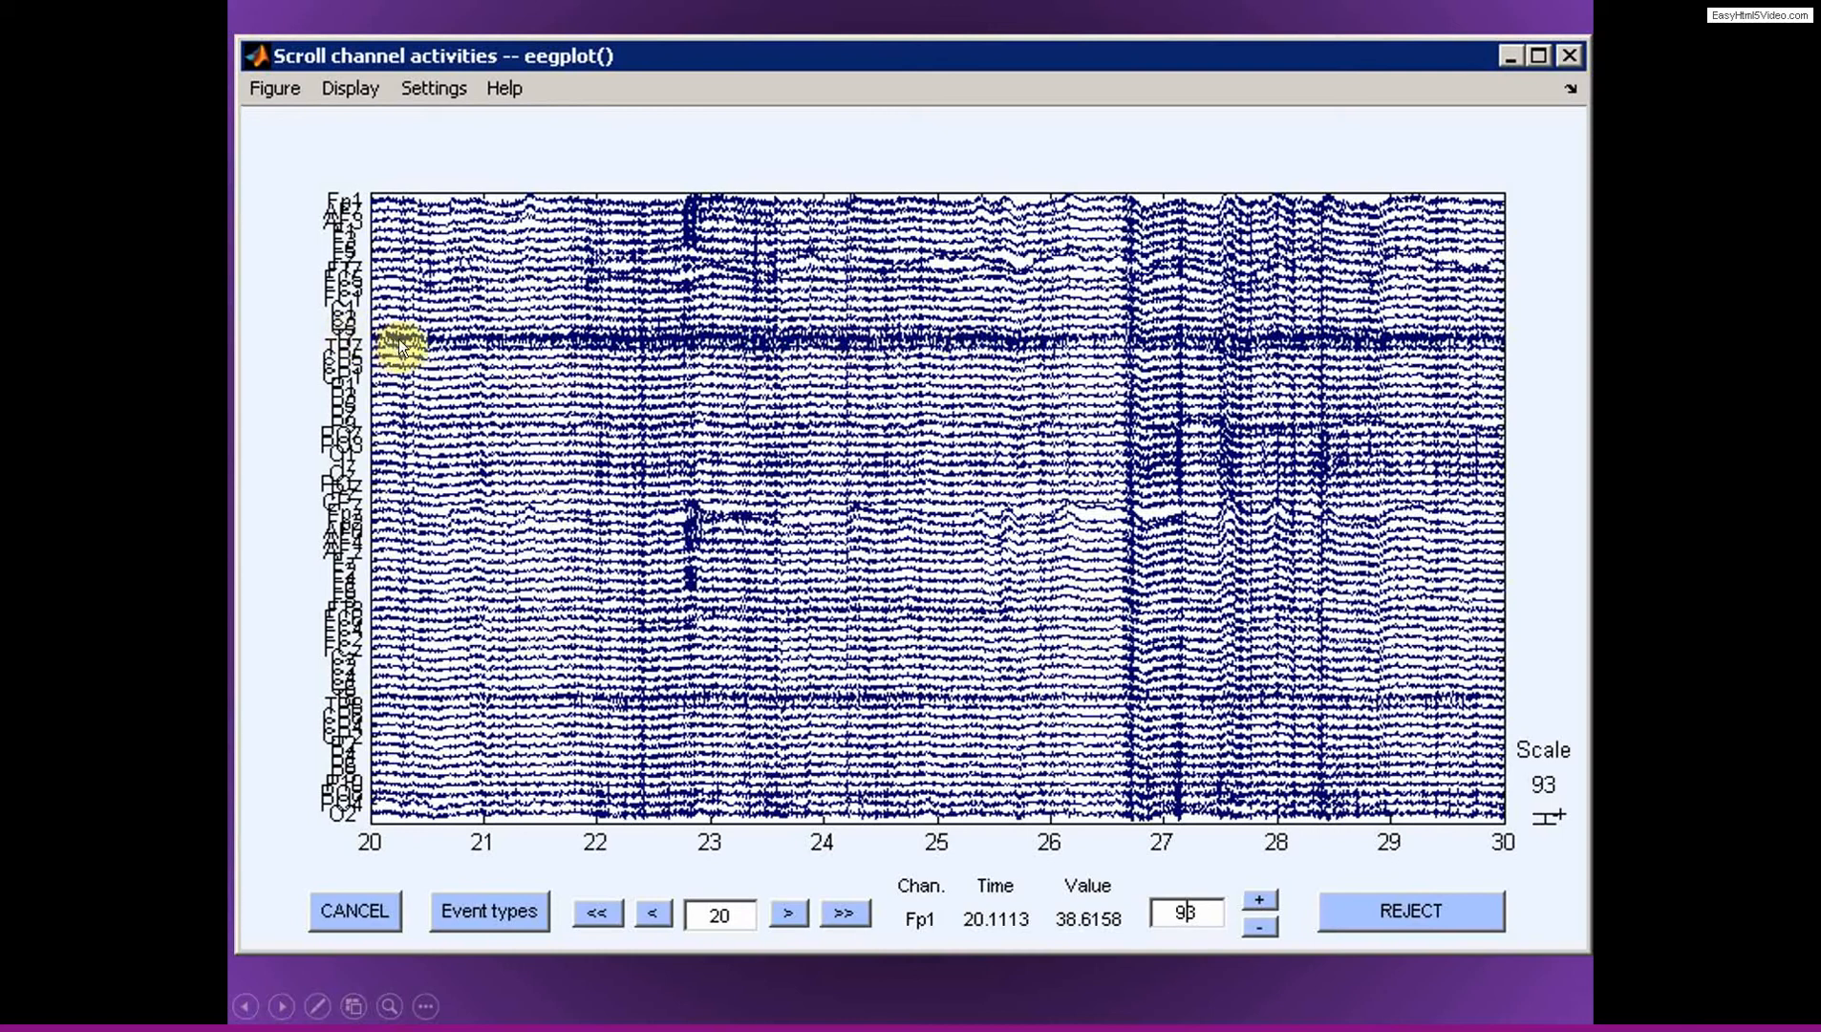
pyautogui.moveTo(493, 610)
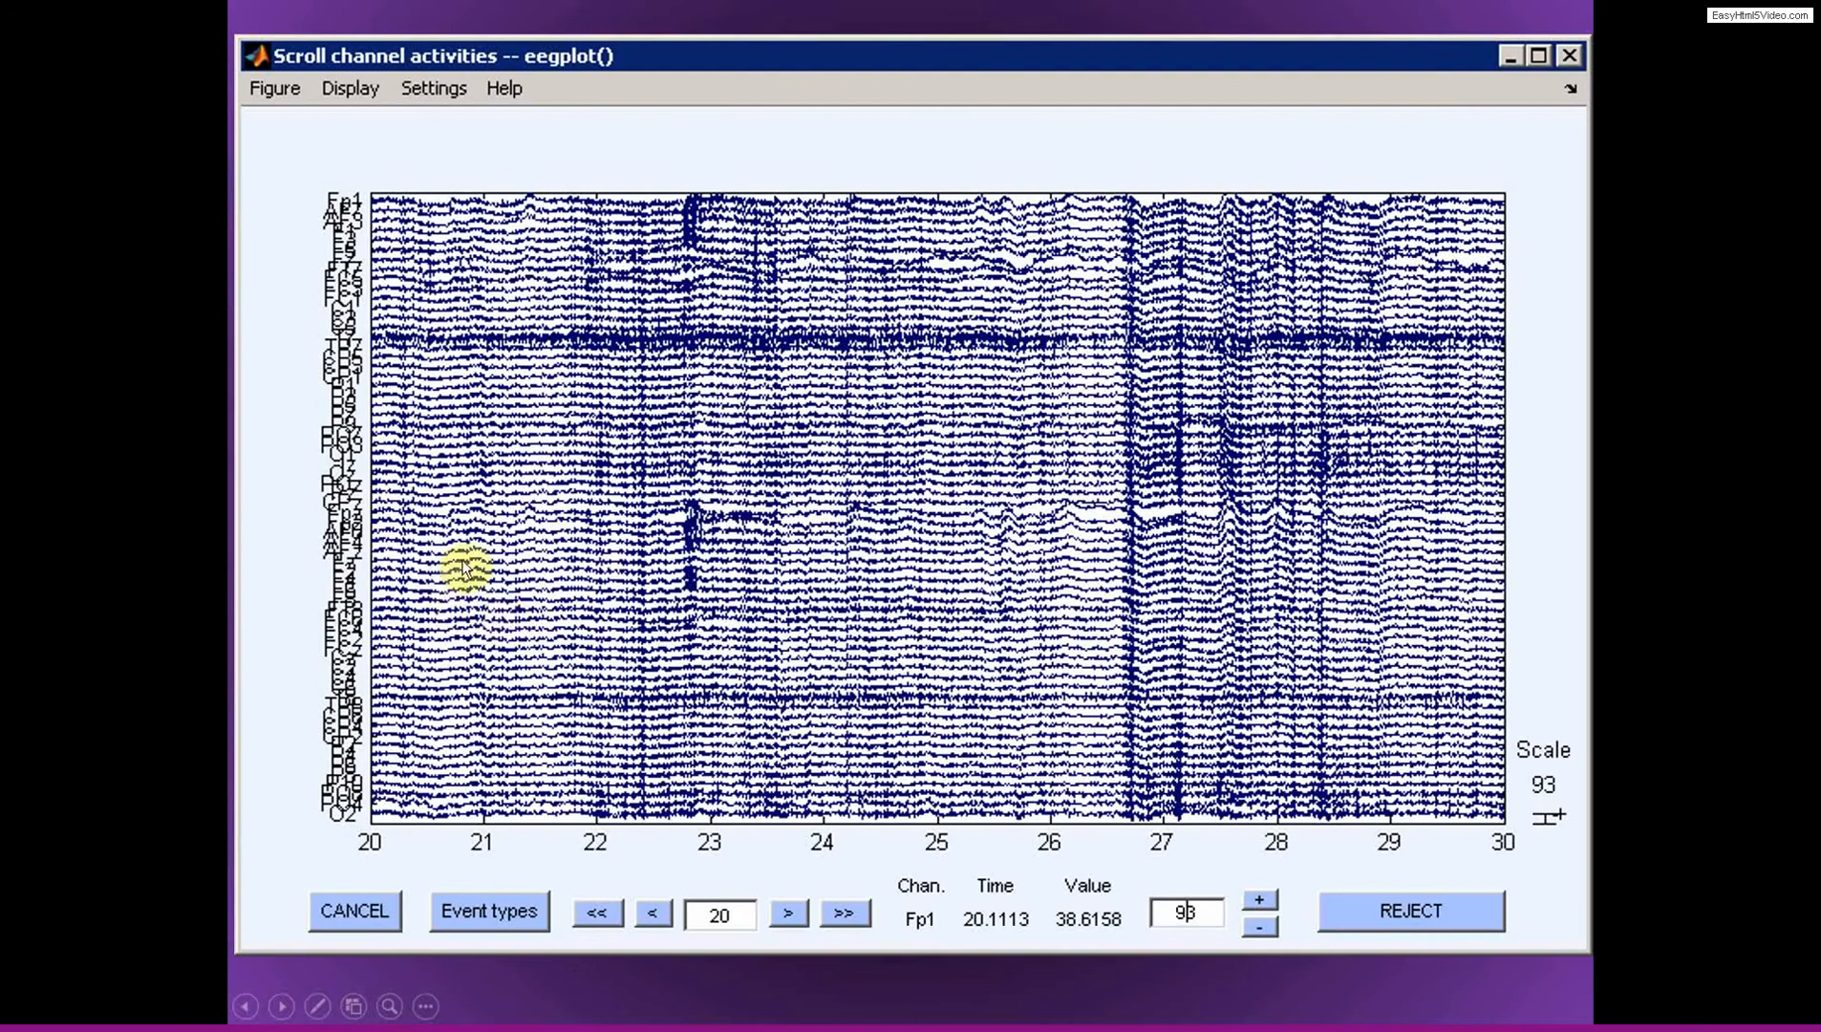
pyautogui.moveTo(755, 831)
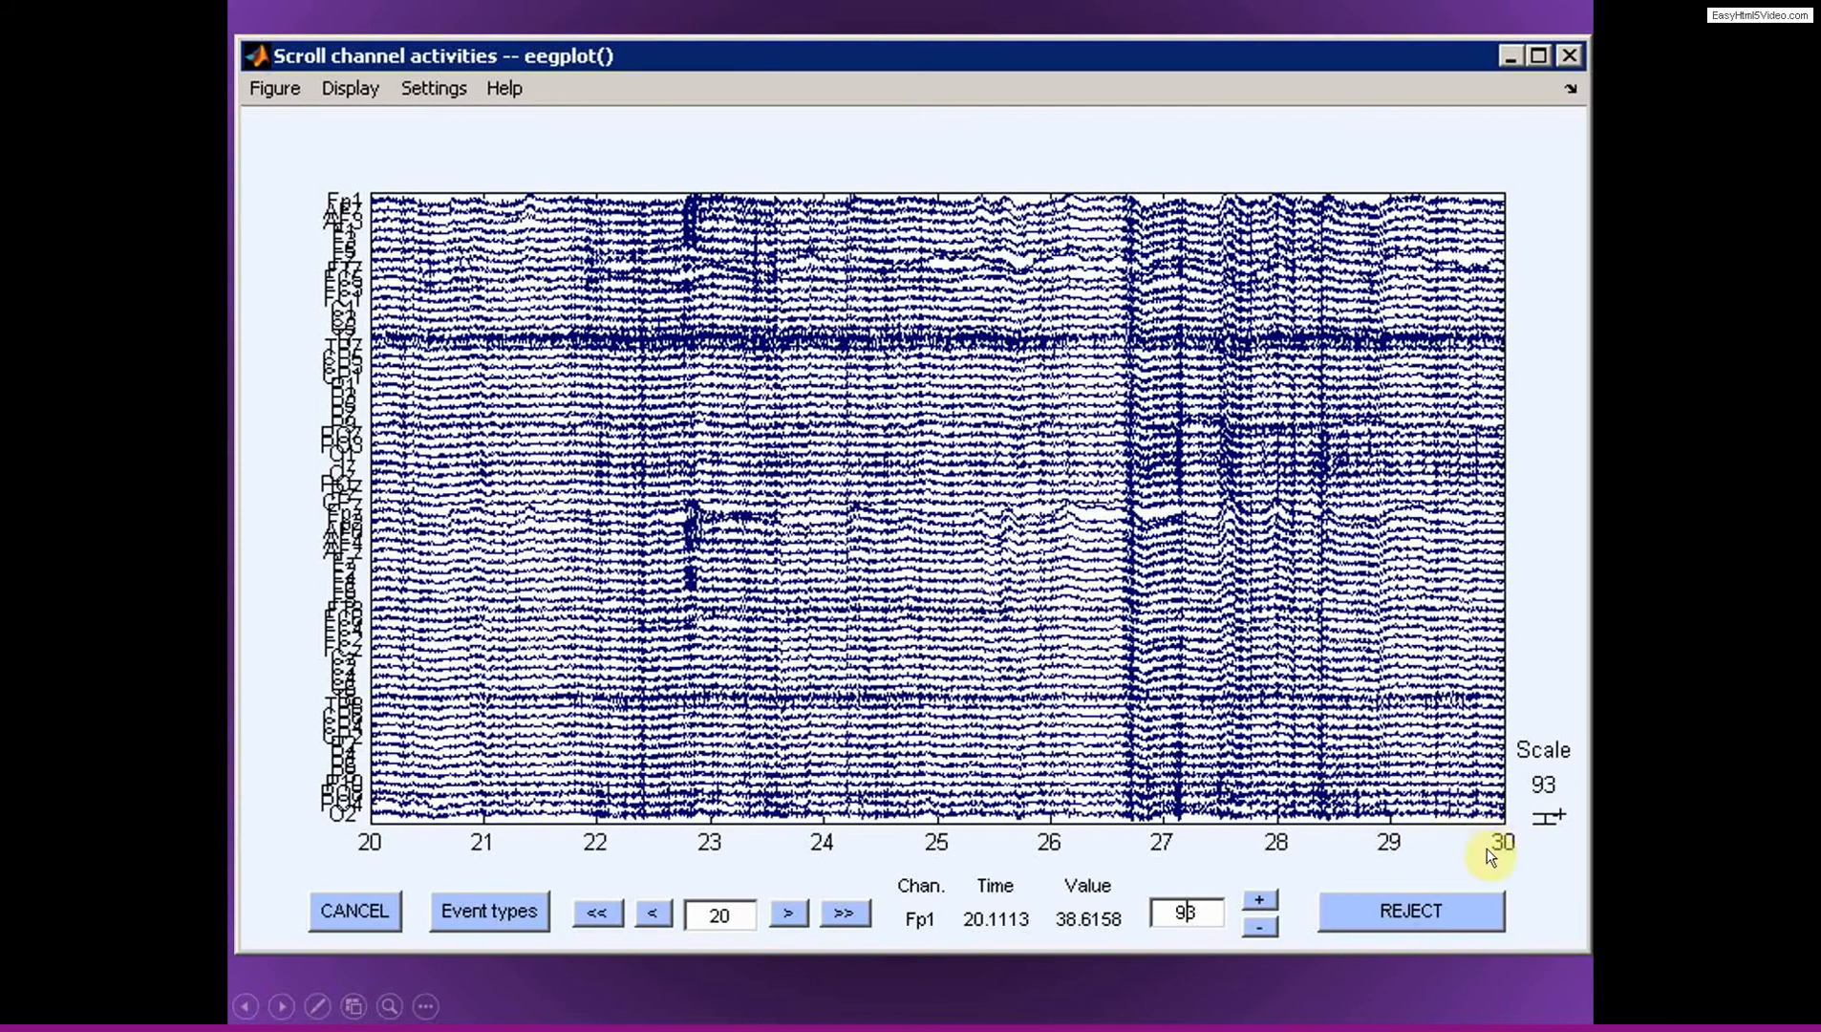
pyautogui.moveTo(1491, 848)
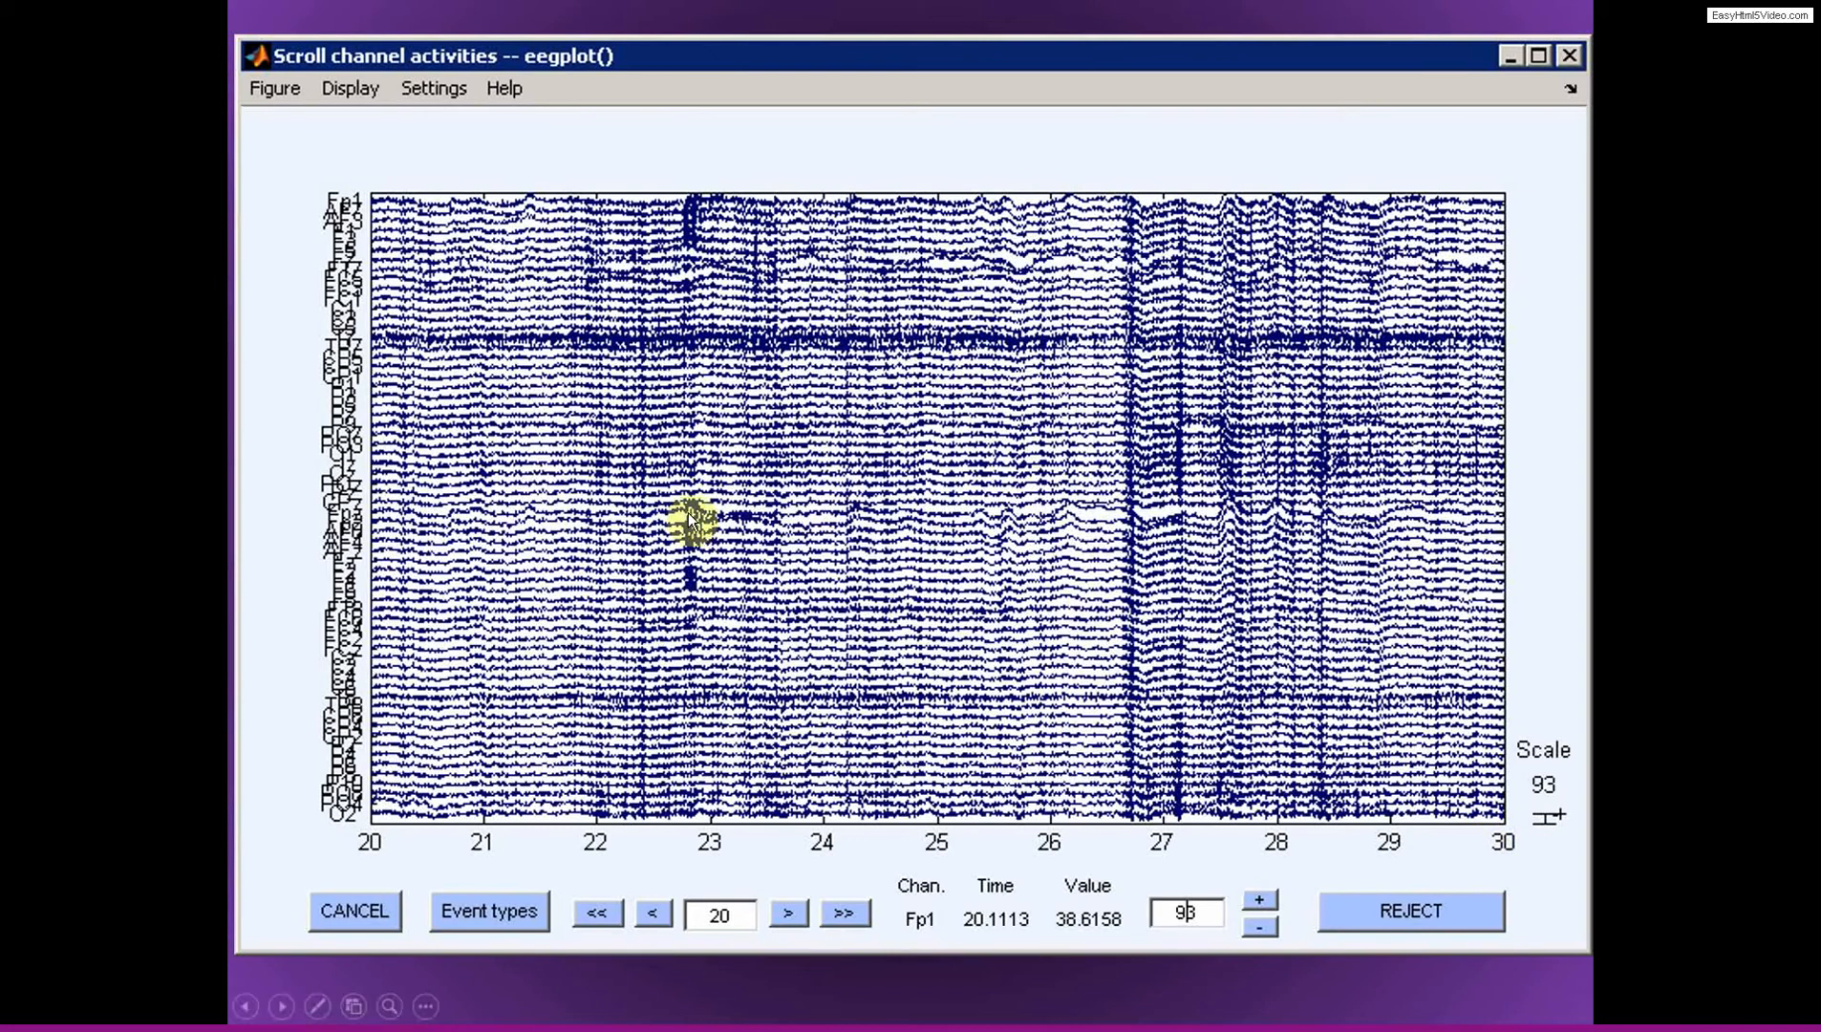
pyautogui.moveTo(520, 193)
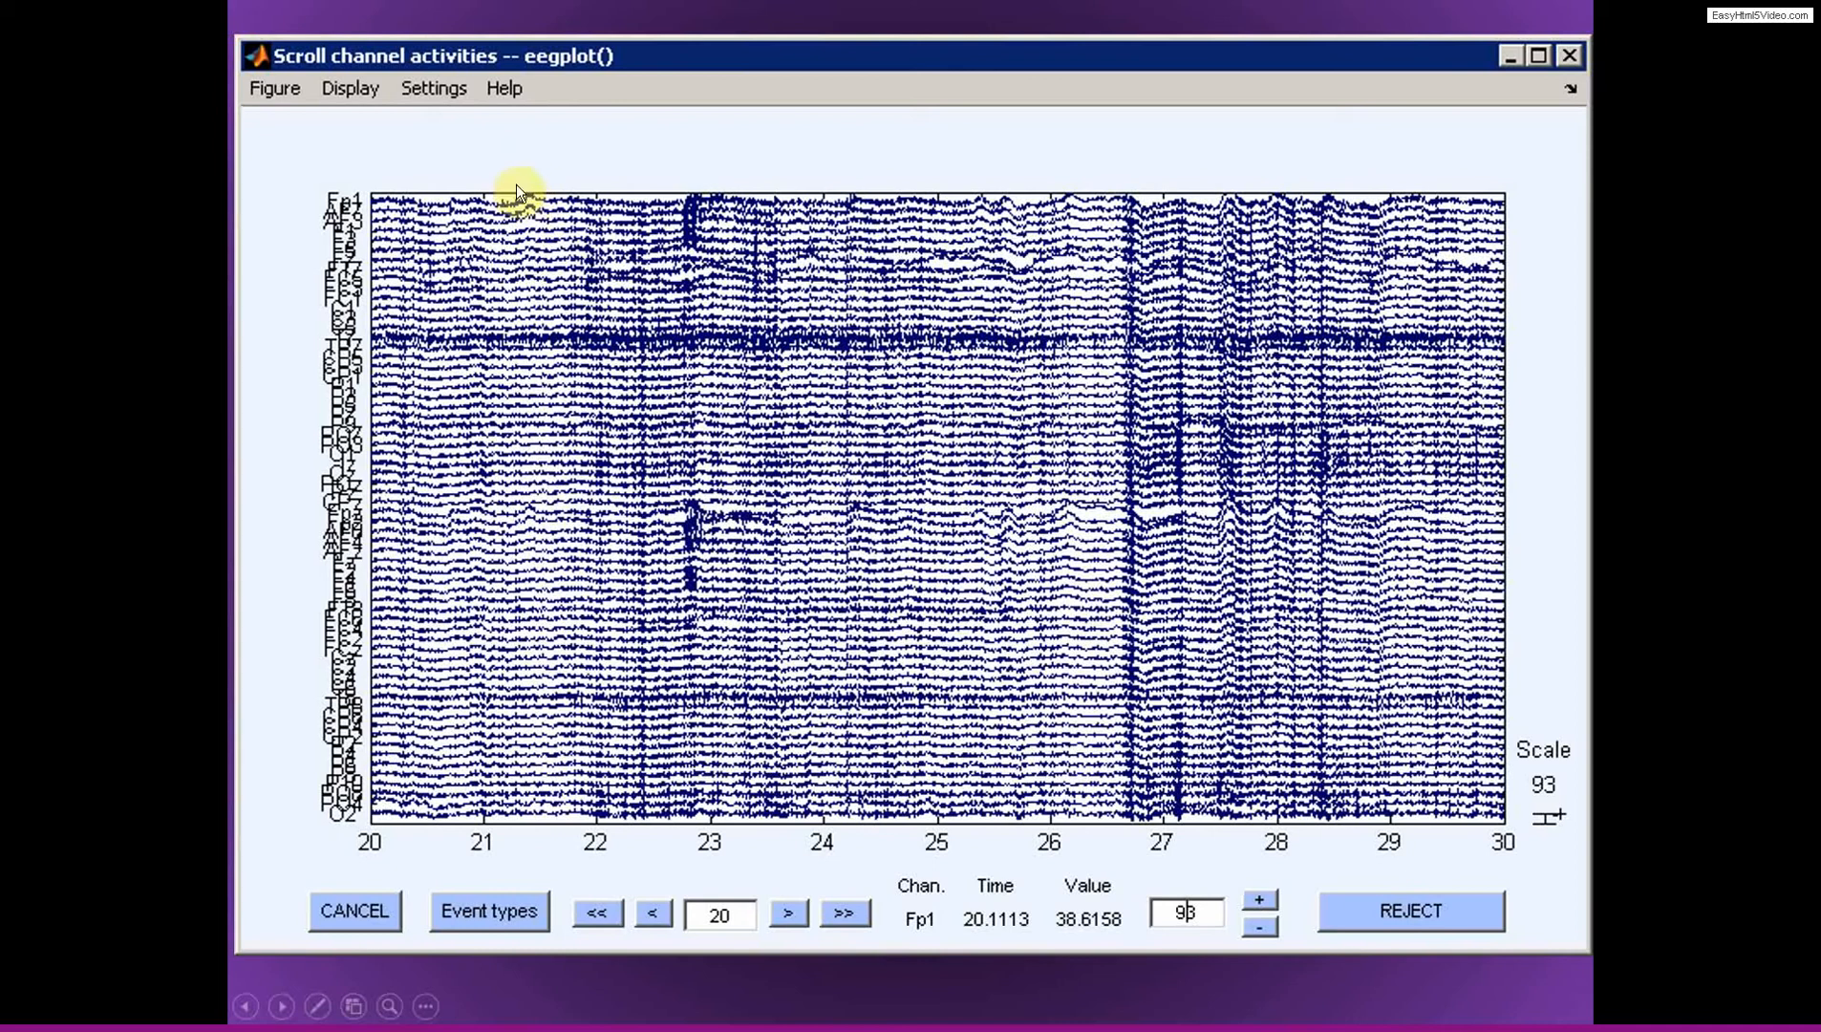
pyautogui.moveTo(533, 827)
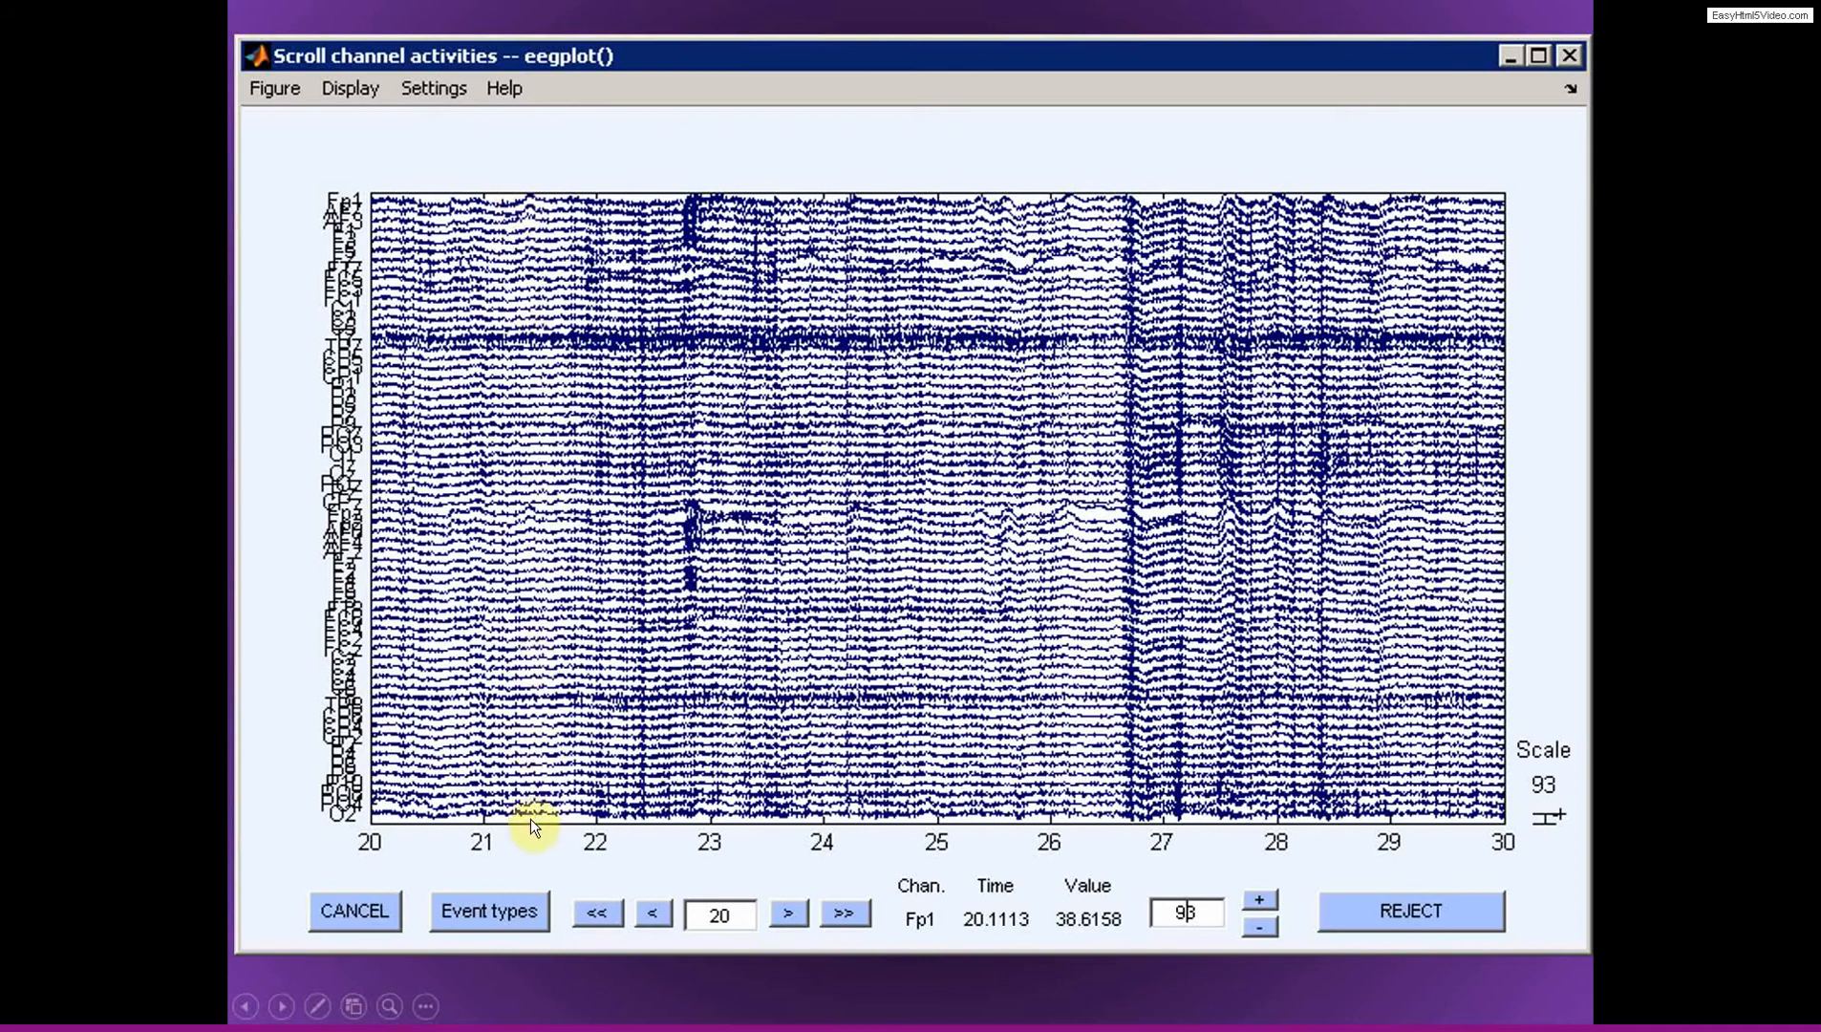
pyautogui.moveTo(665, 814)
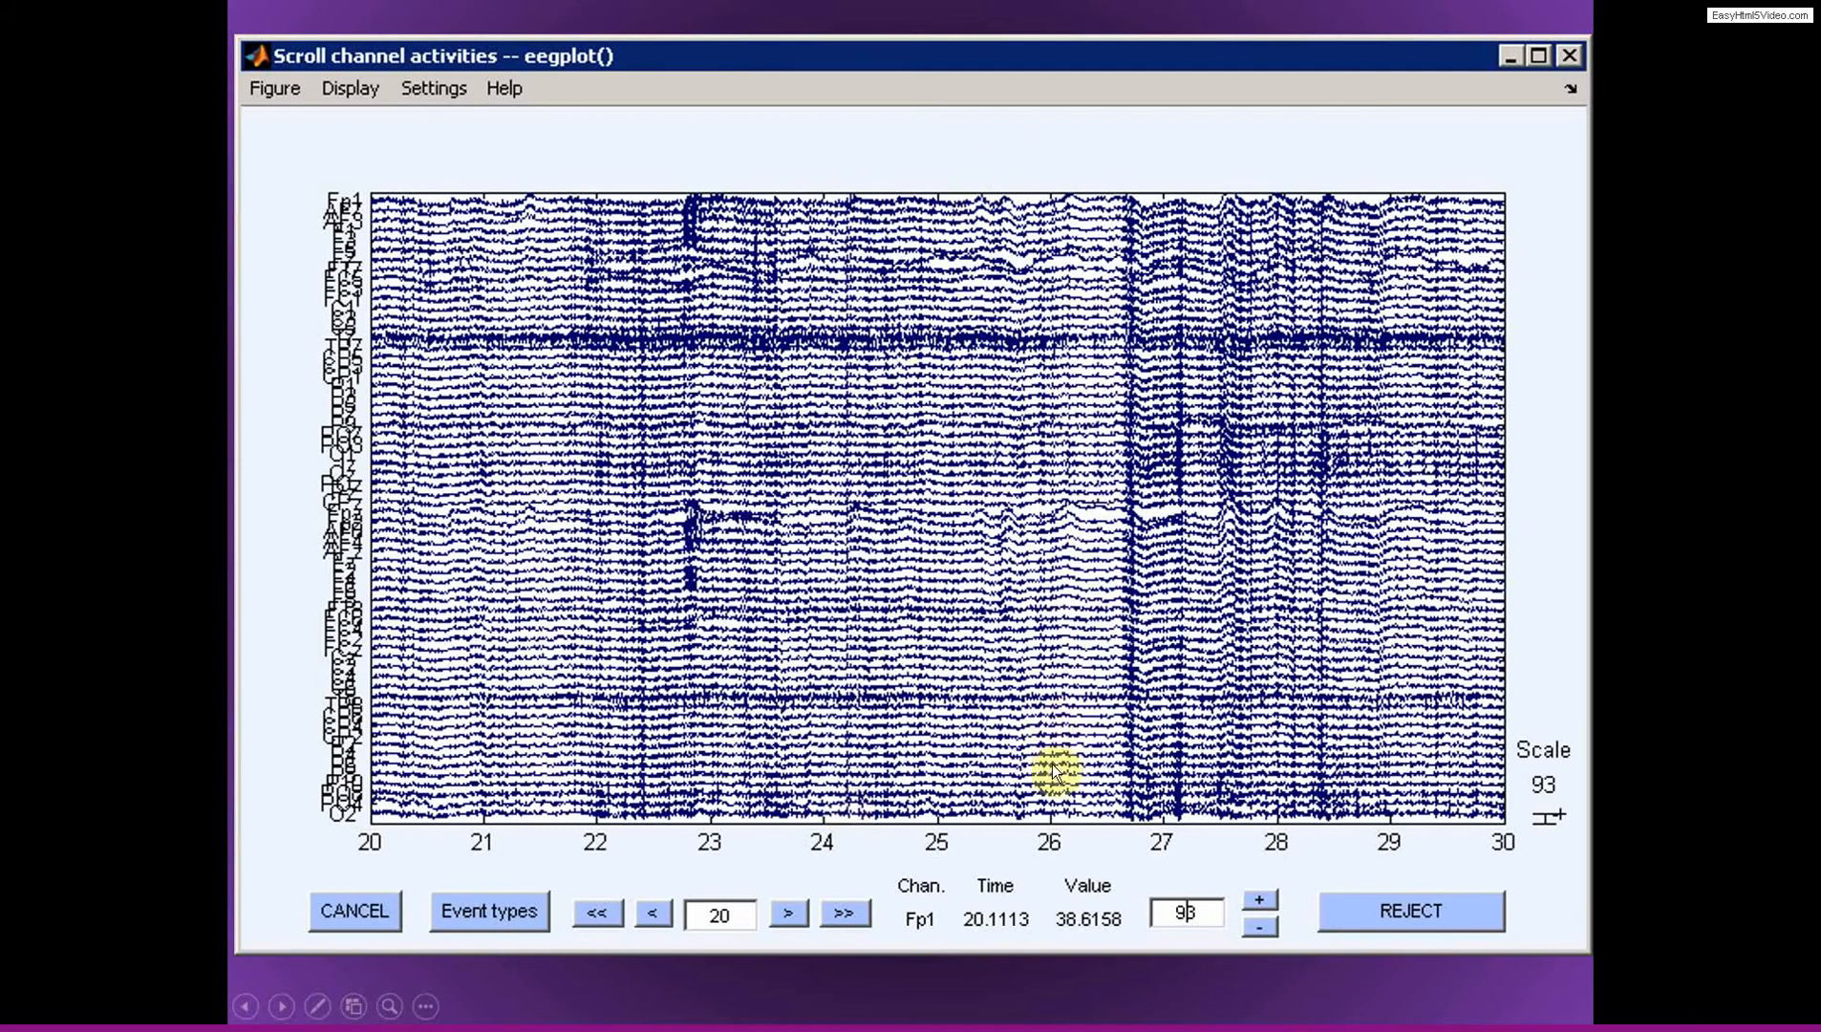
pyautogui.moveTo(1033, 182)
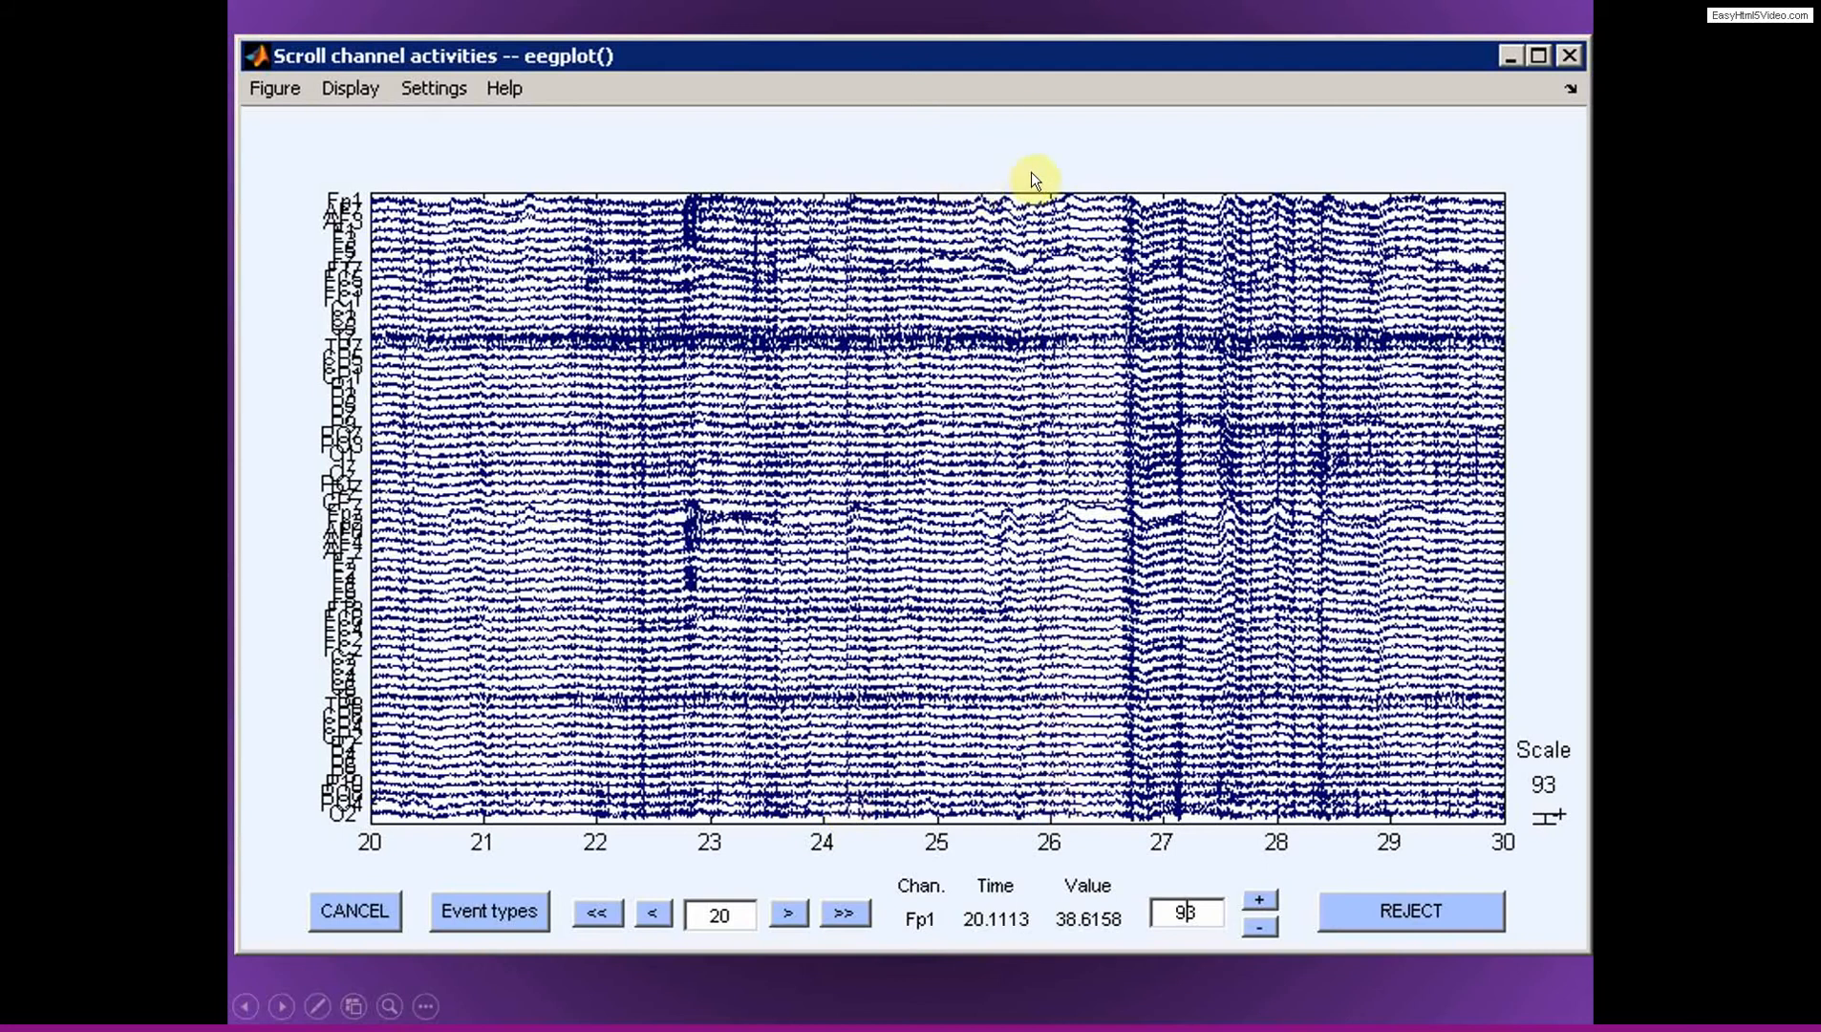
pyautogui.moveTo(963, 165)
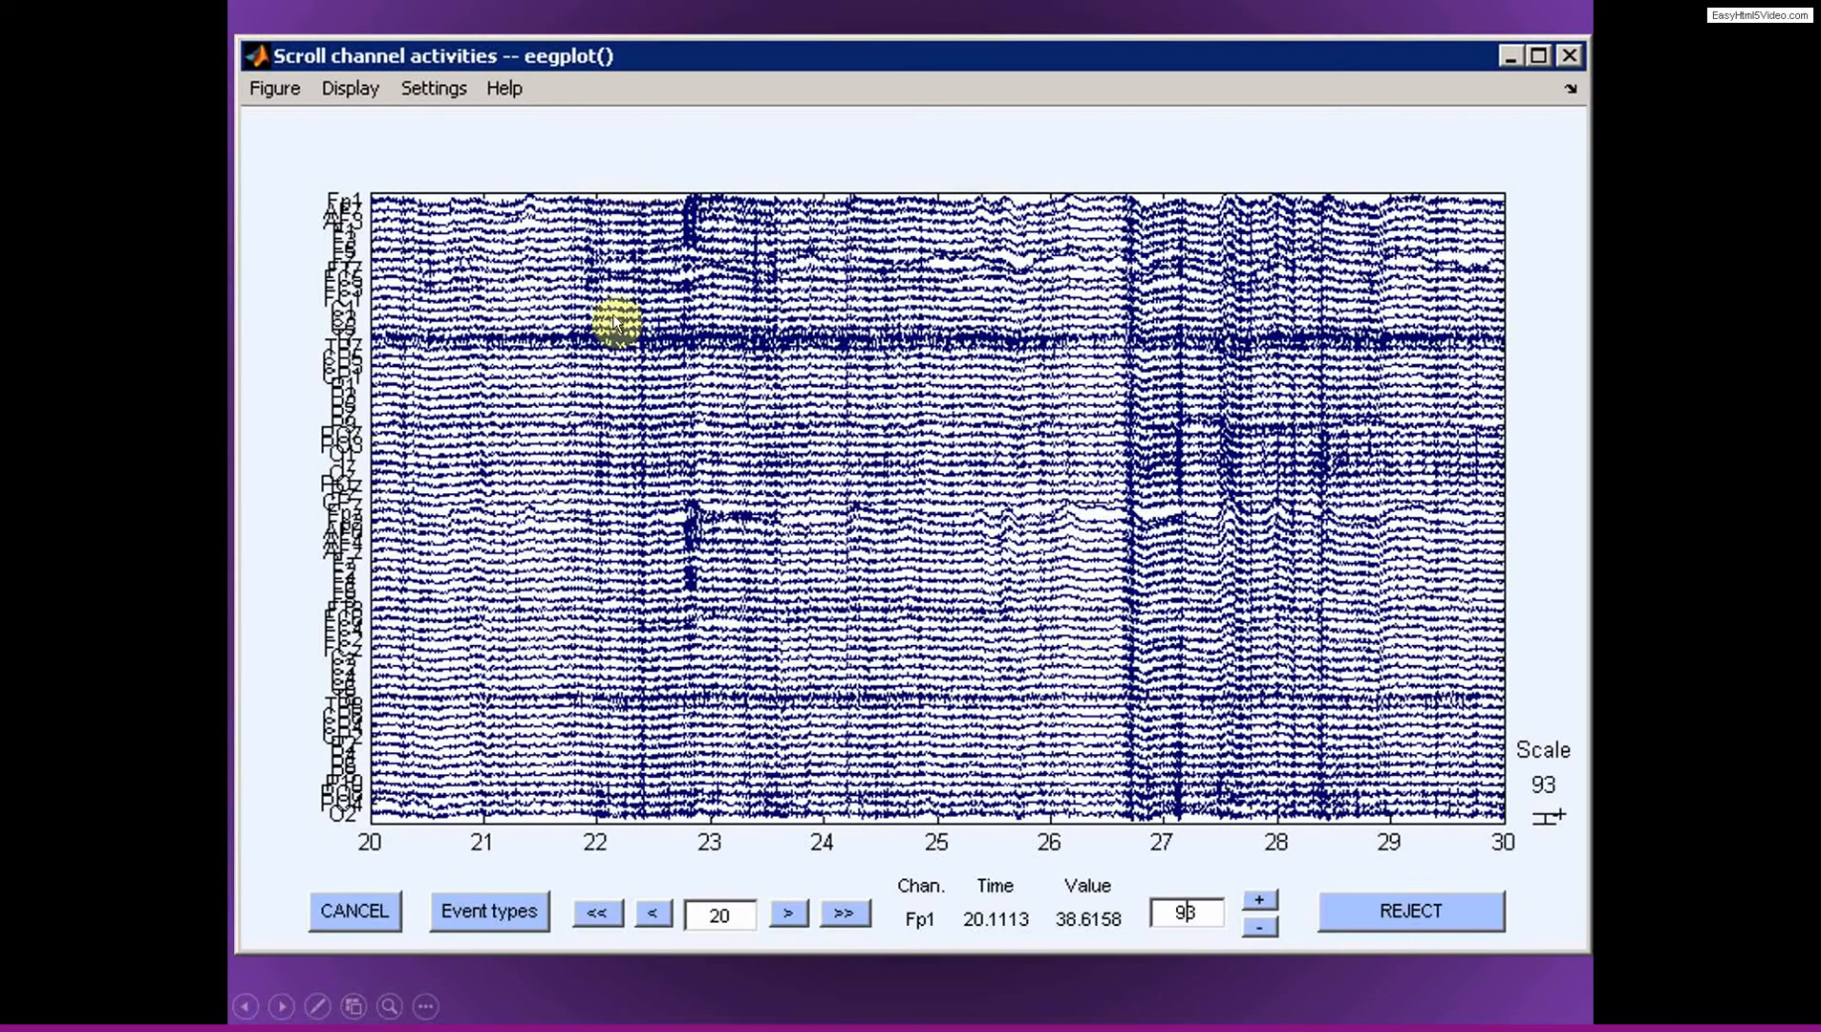
pyautogui.moveTo(1499, 850)
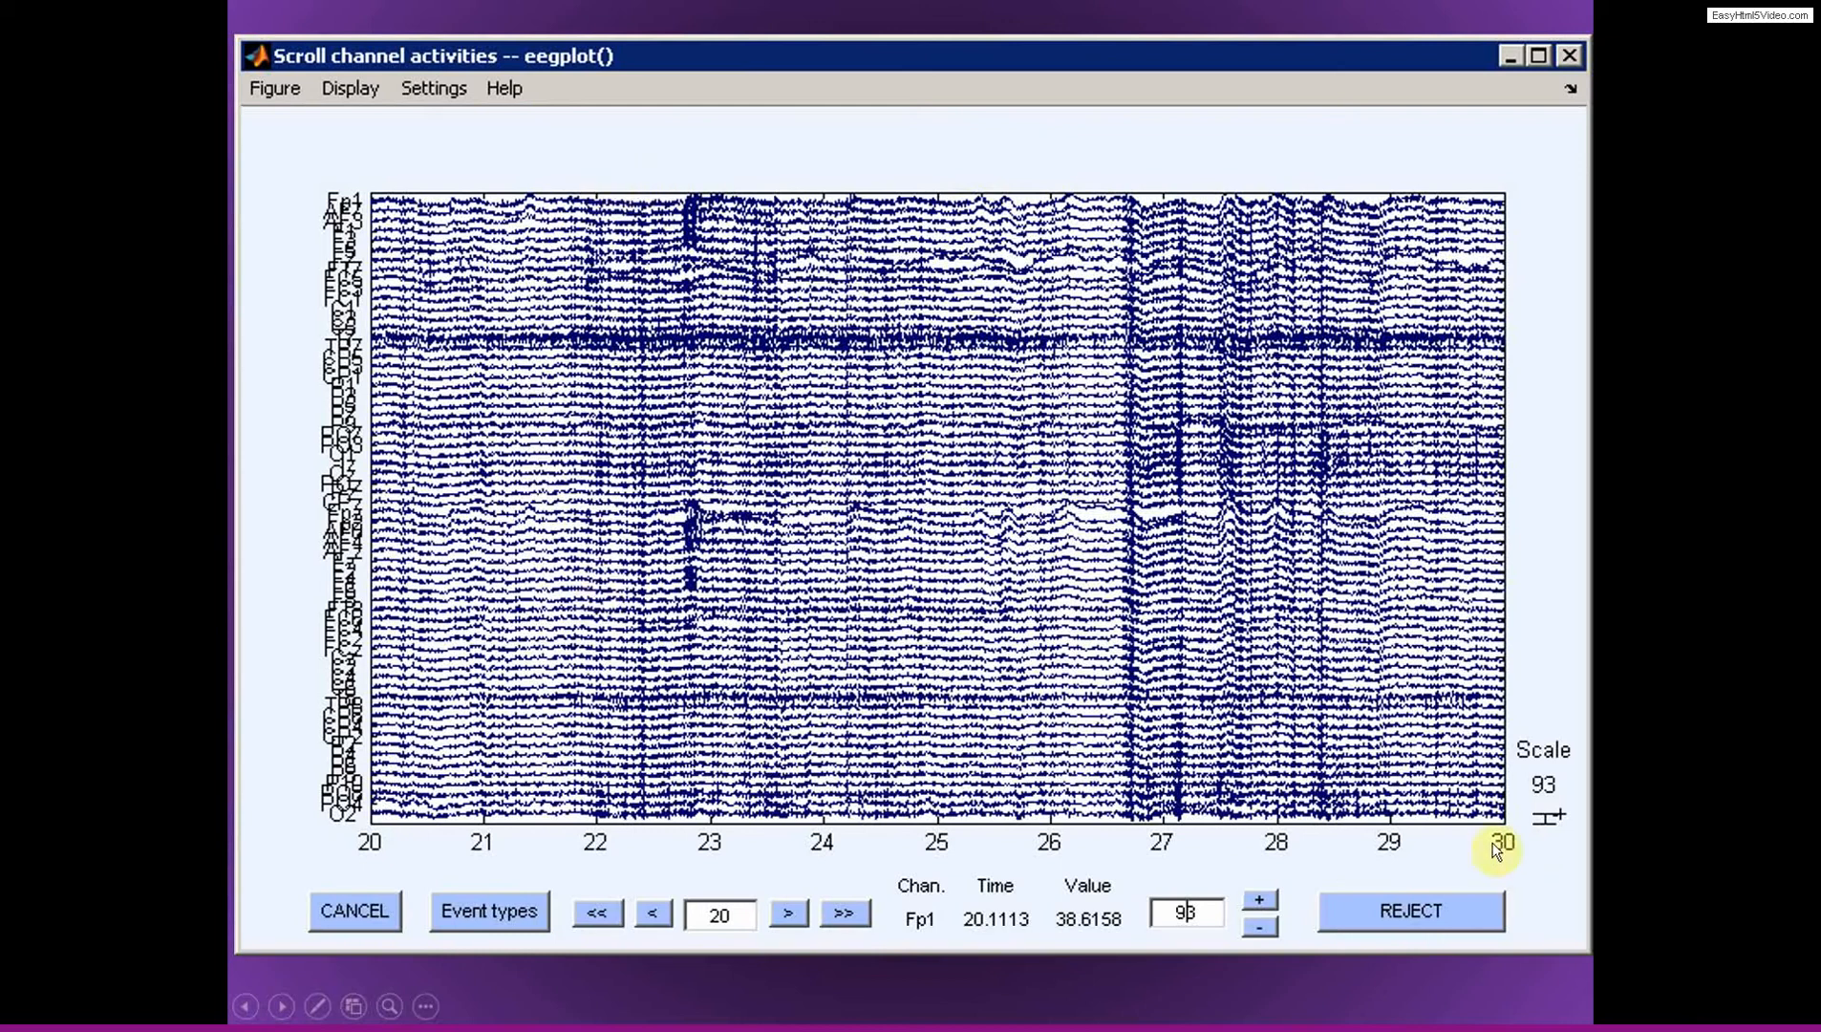
pyautogui.moveTo(799, 498)
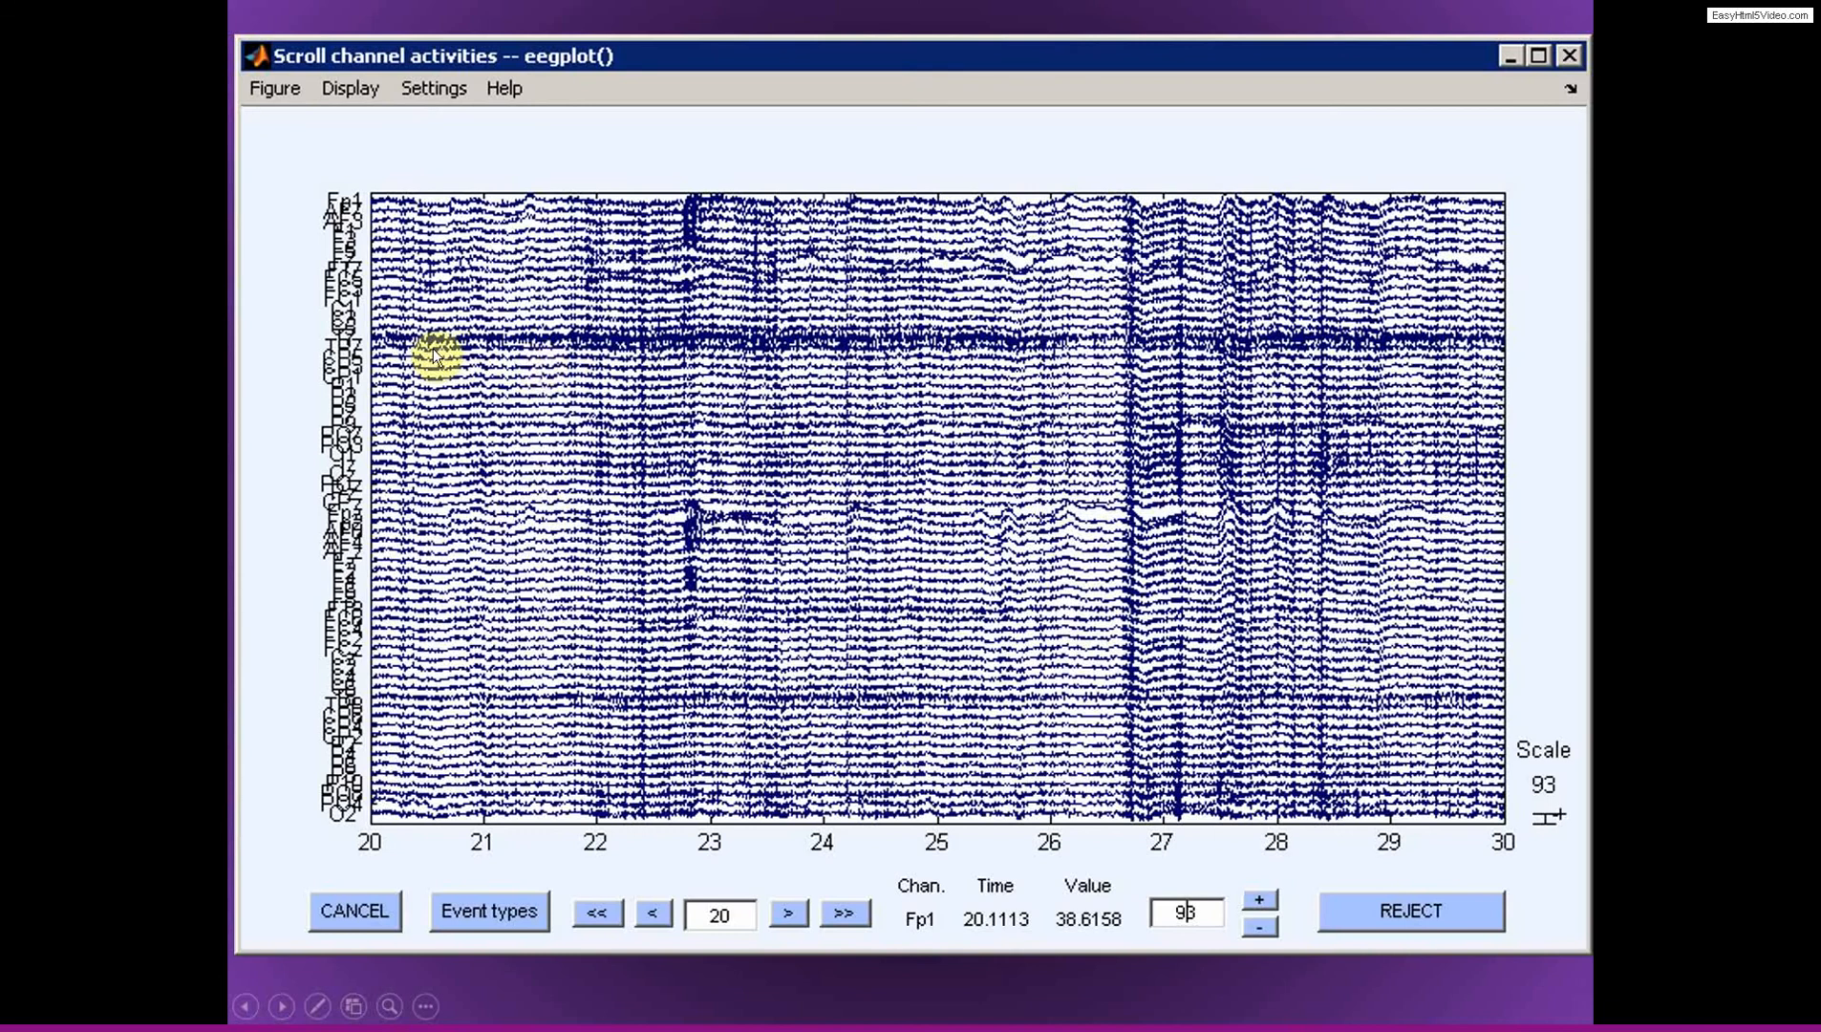
pyautogui.moveTo(583, 403)
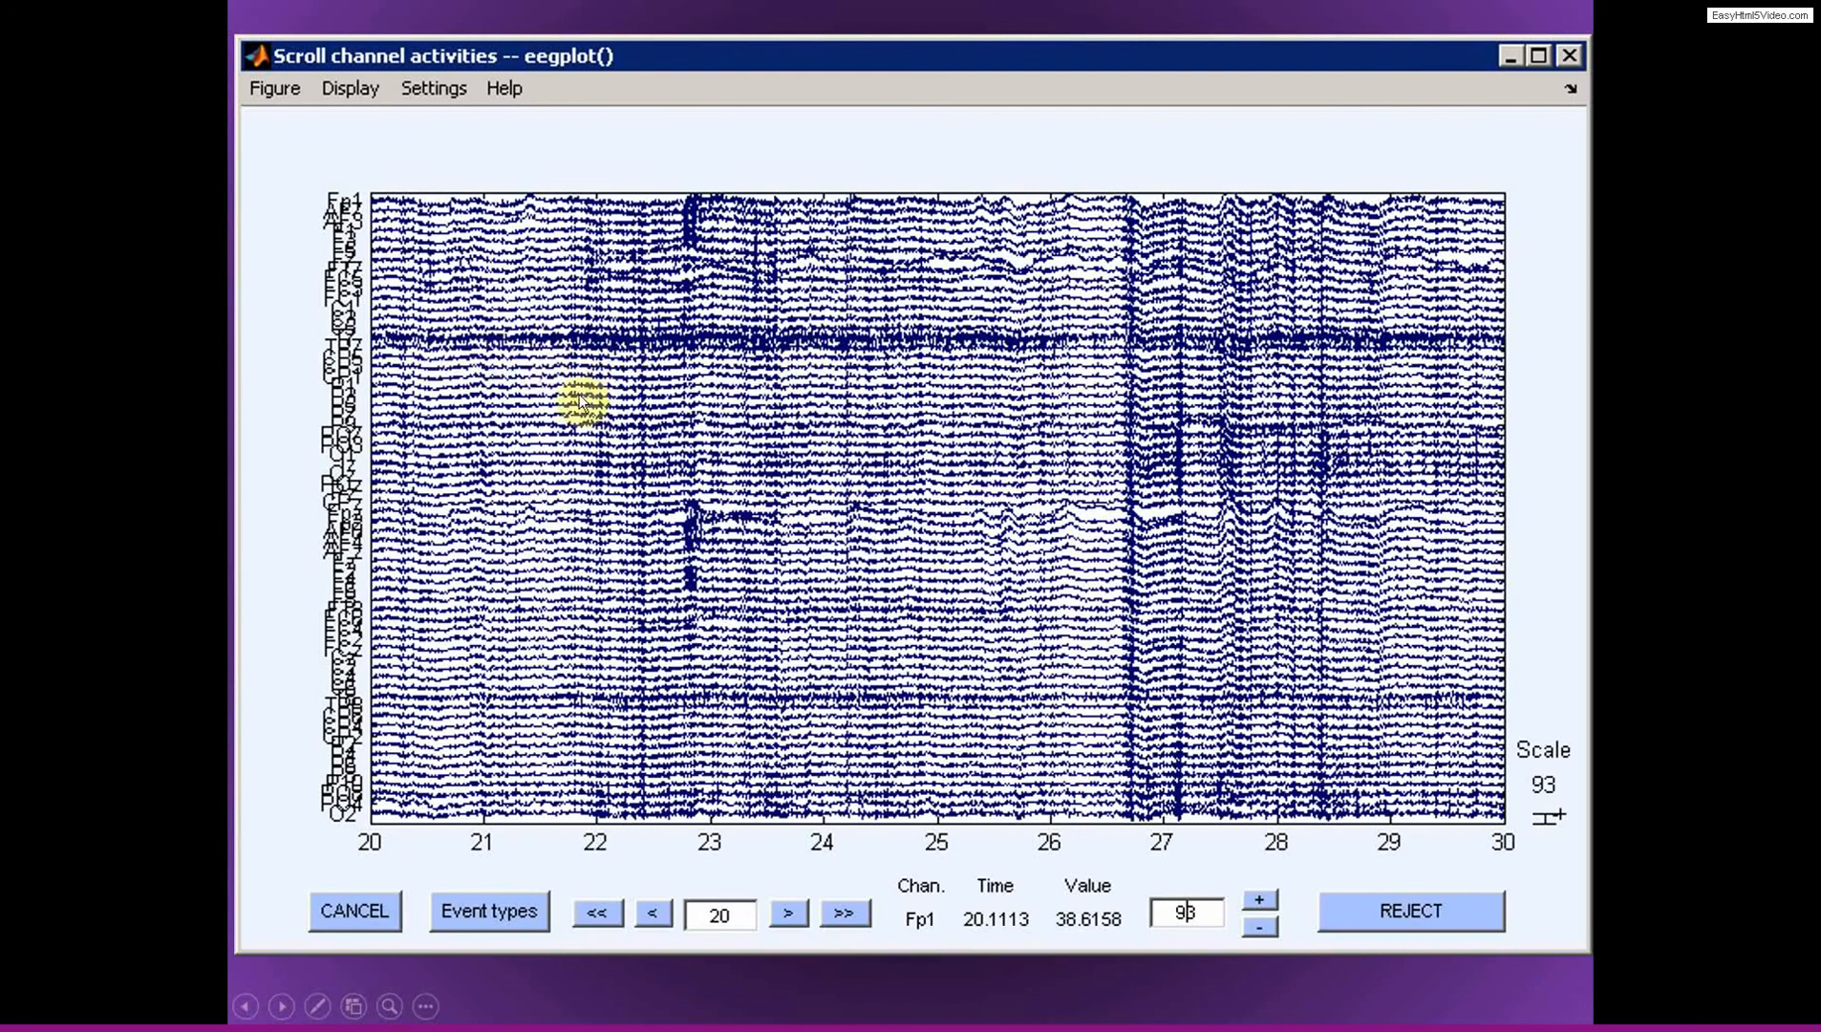
pyautogui.moveTo(934, 772)
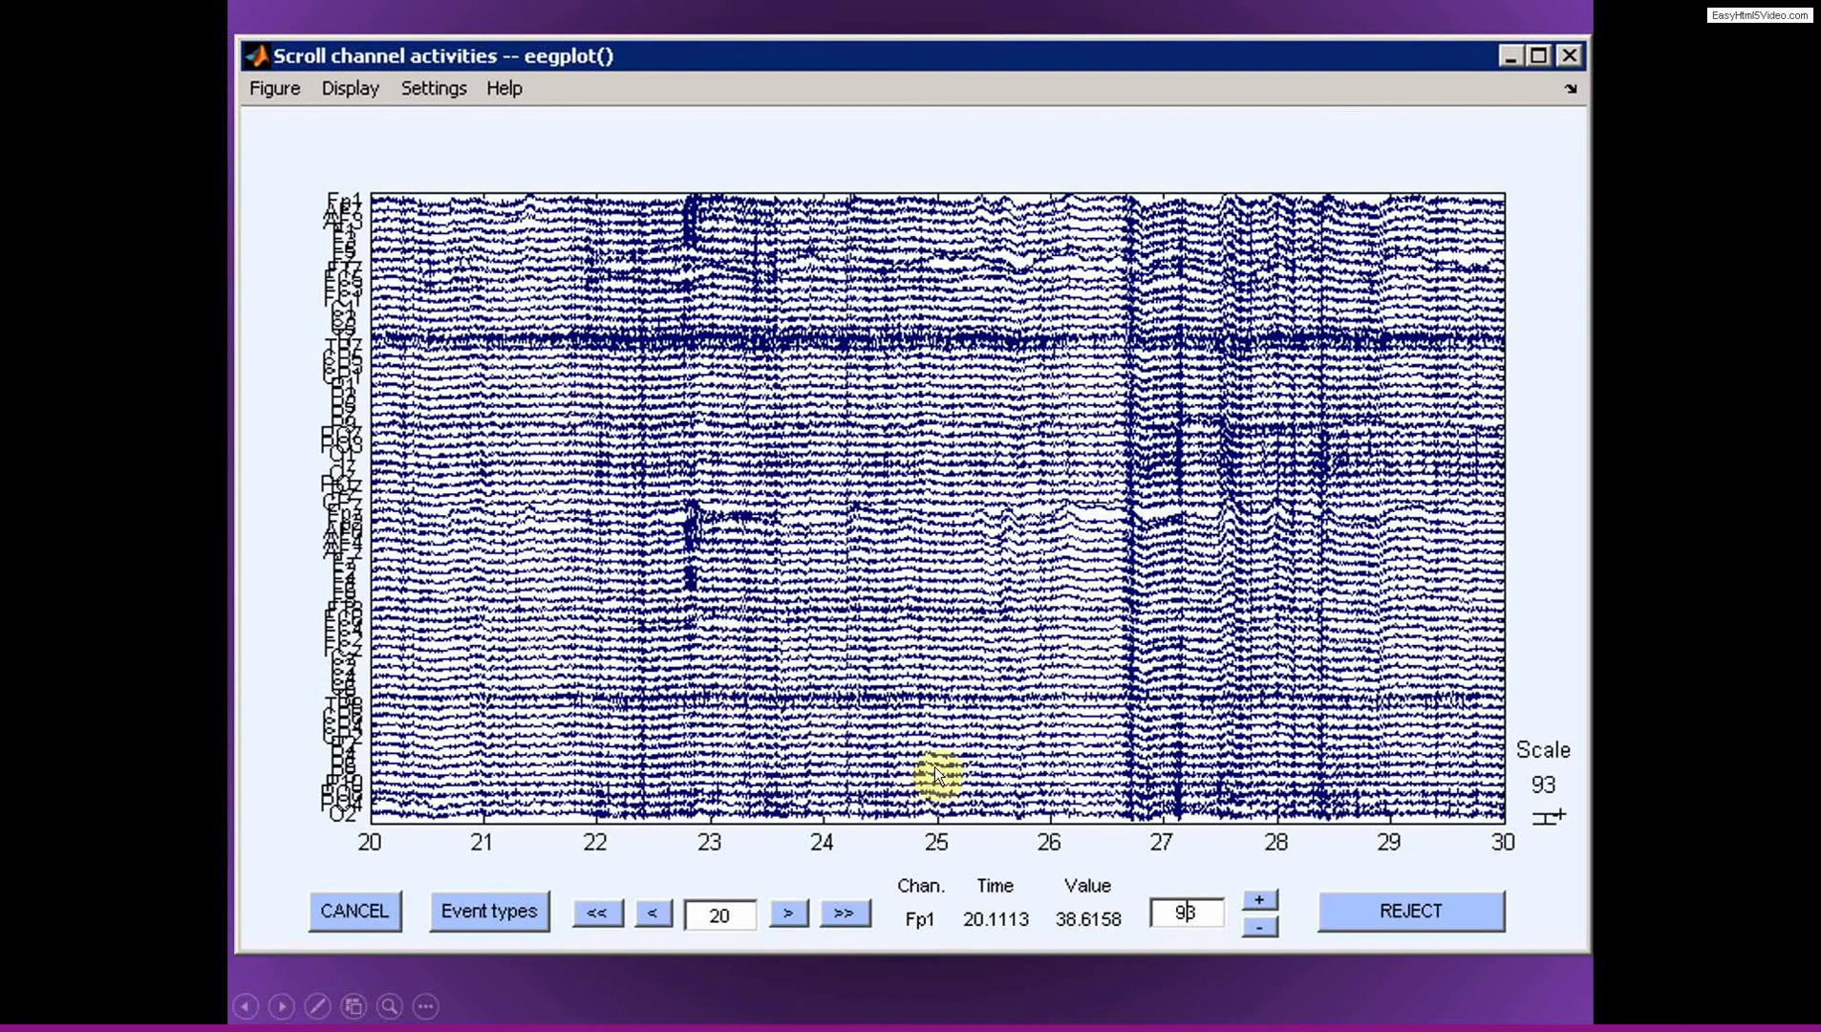
pyautogui.moveTo(952, 690)
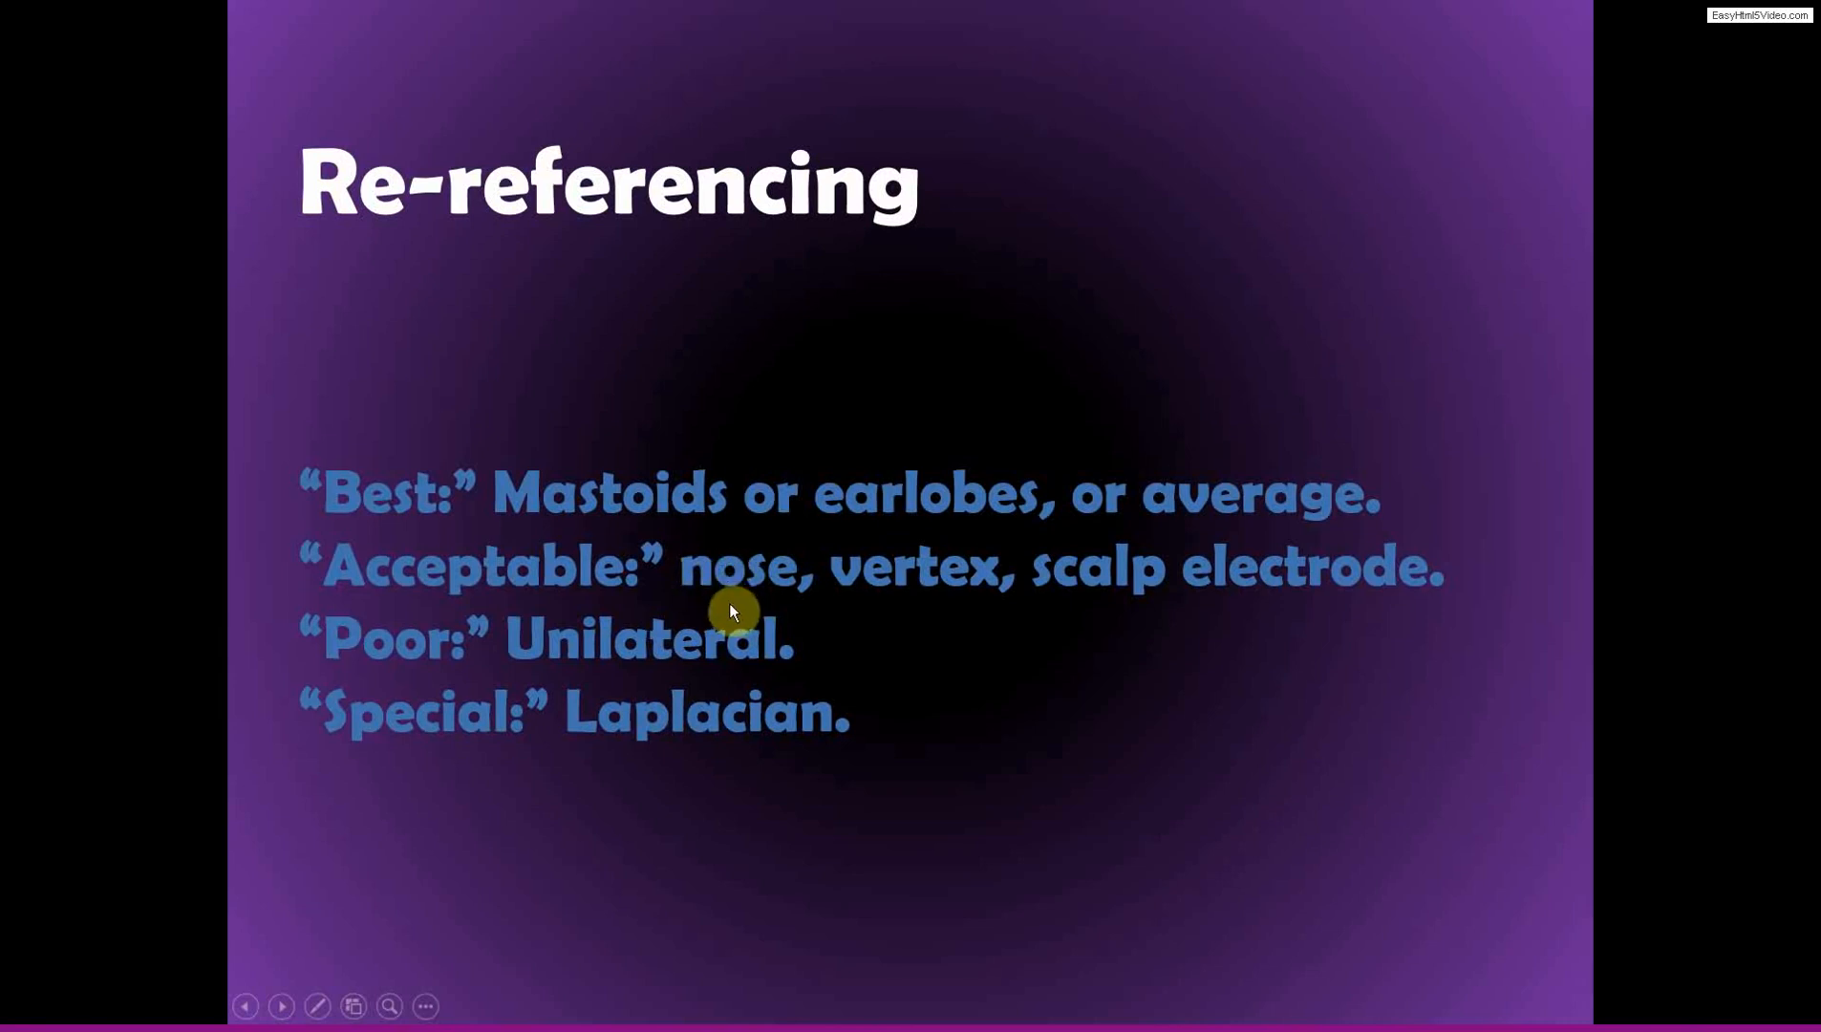
pyautogui.moveTo(956, 562)
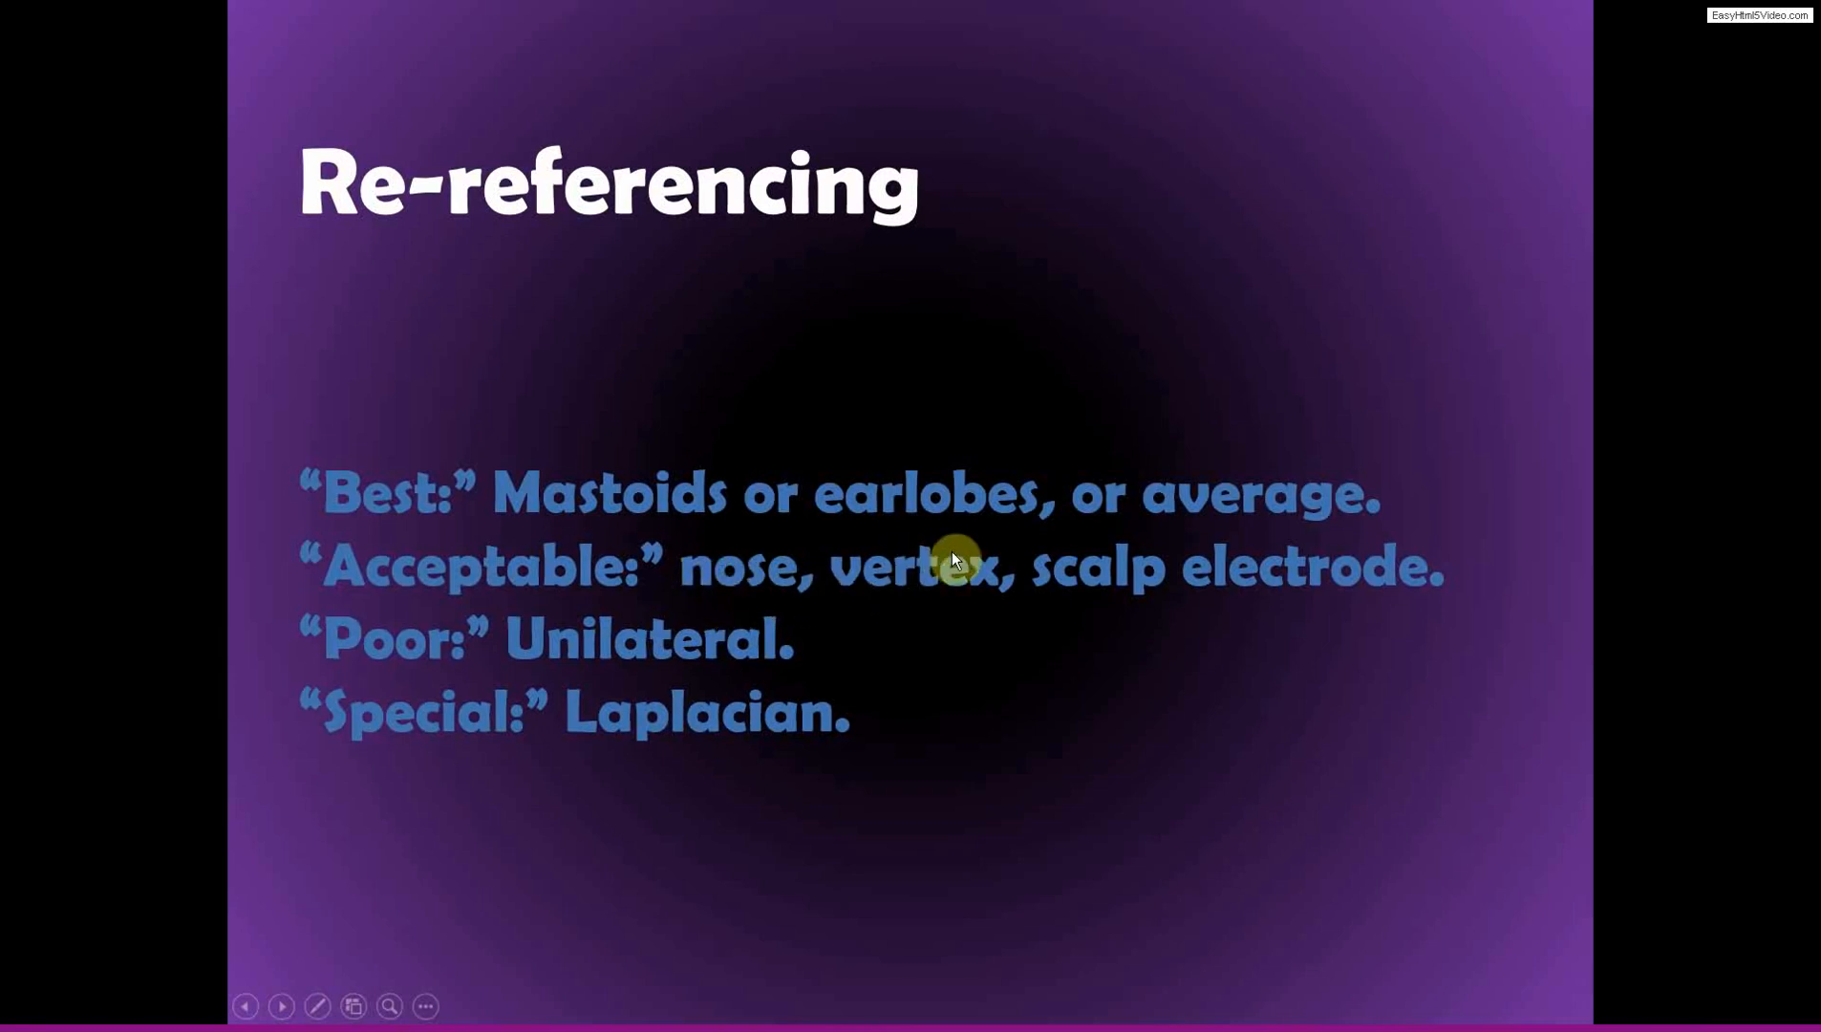
pyautogui.moveTo(878, 569)
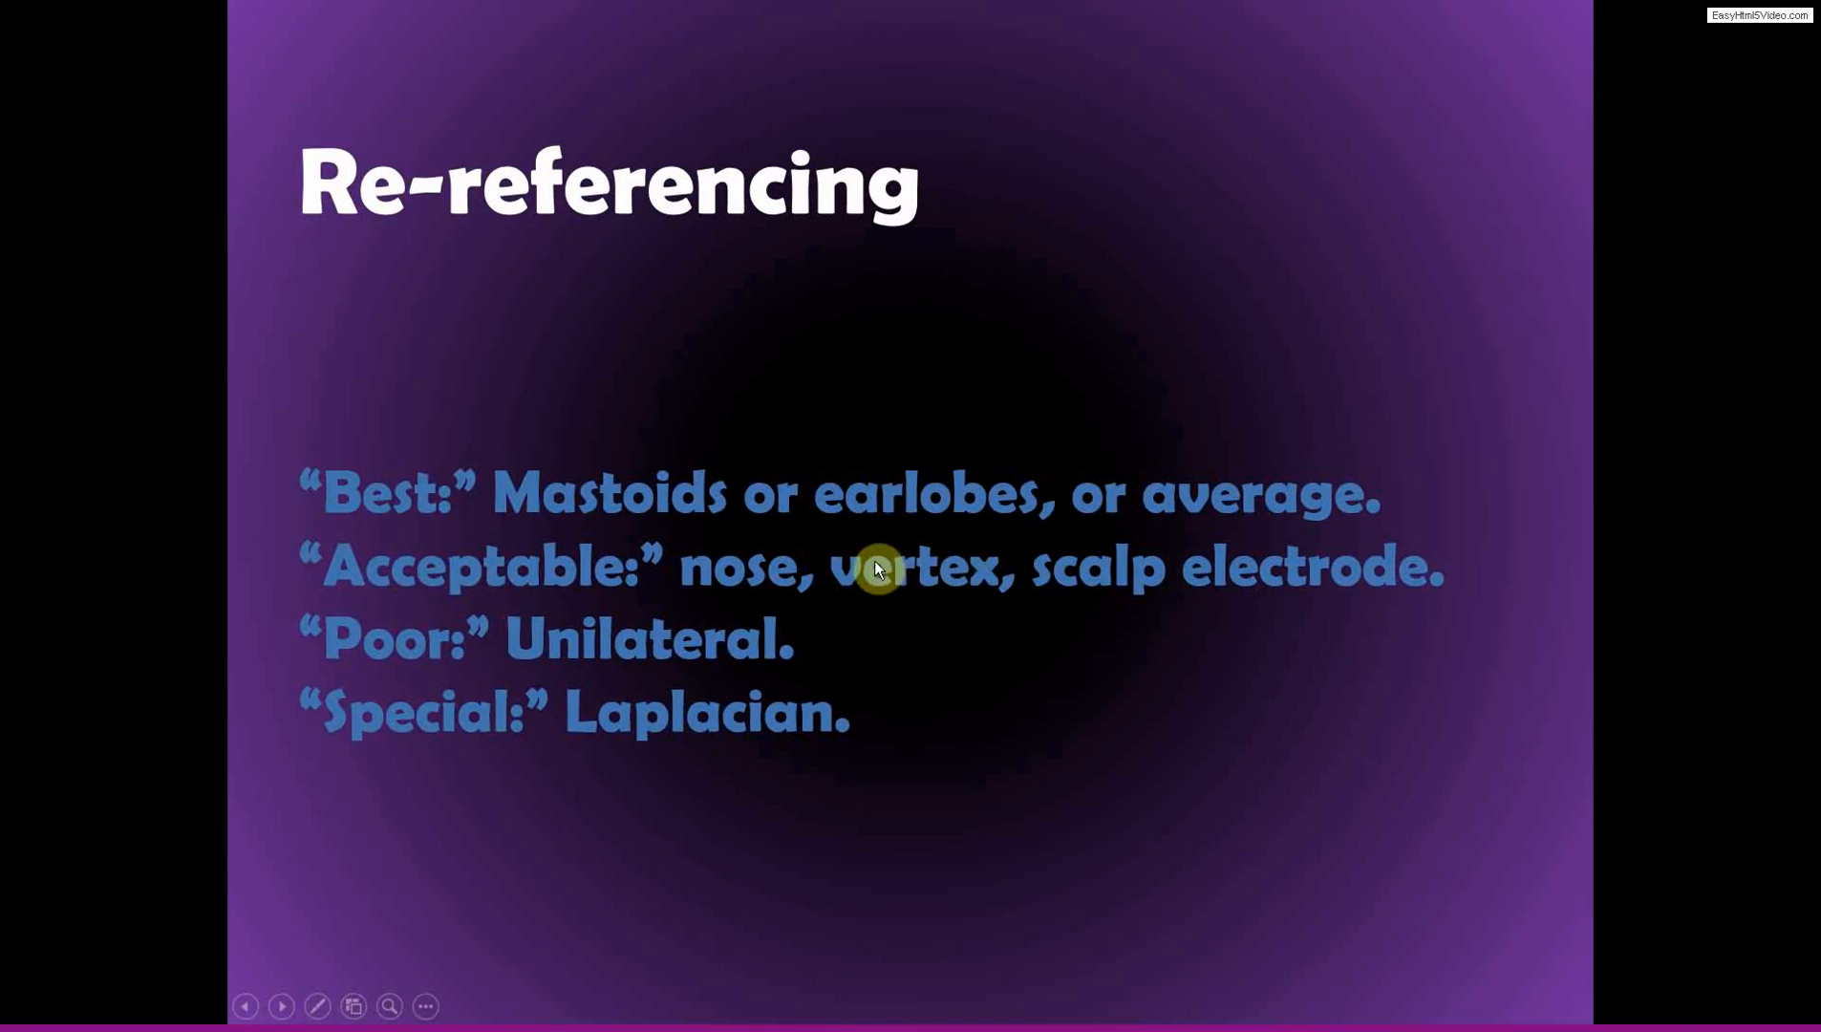